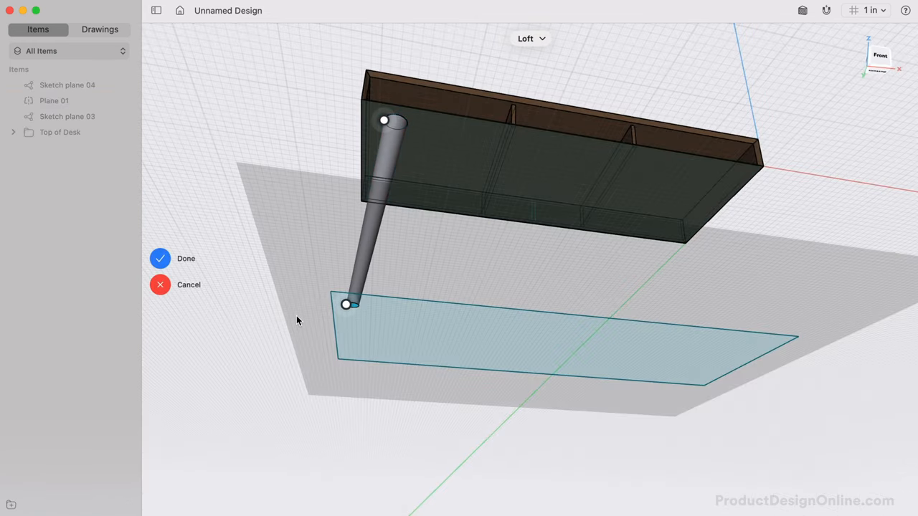
Leave the desk-with-legs design and go back to the Designs on Your Mac gallery.
click(160, 258)
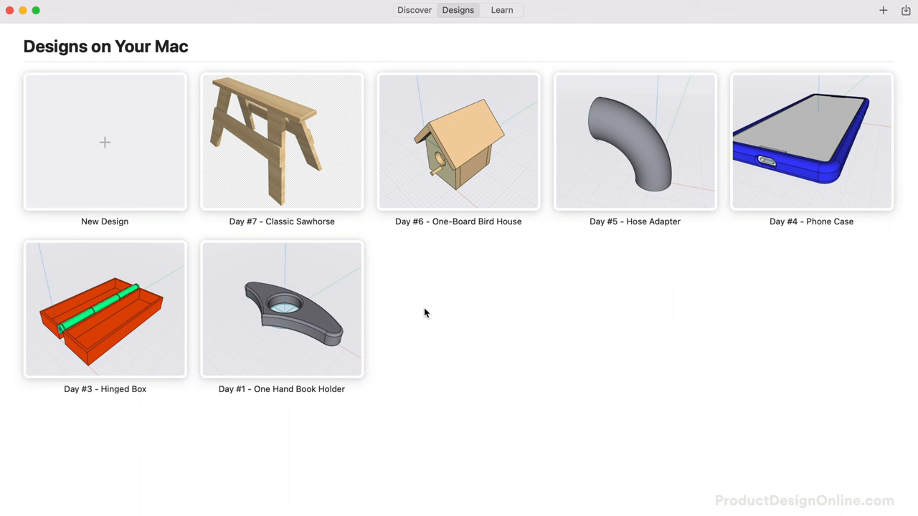
Create a new design and draw a thin 52-inch-wide rectangle in the Front view.
click(104, 142)
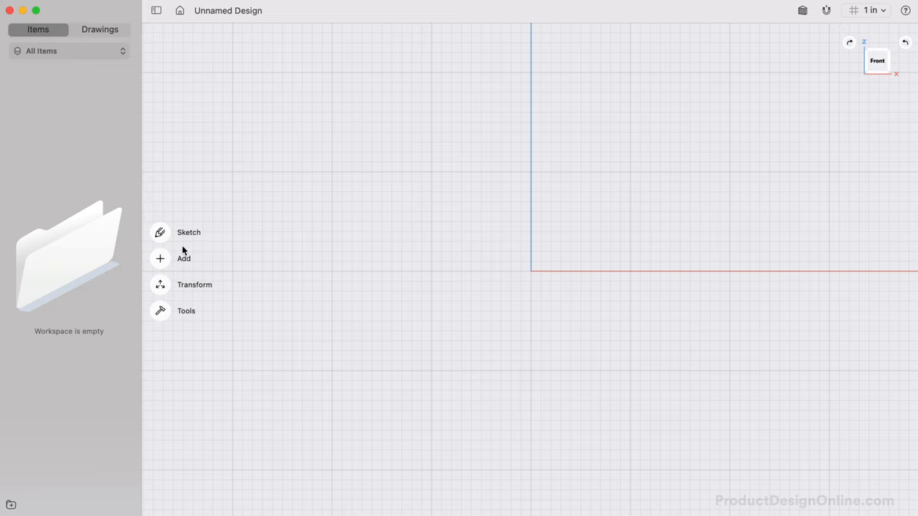
click(188, 232)
text(52")
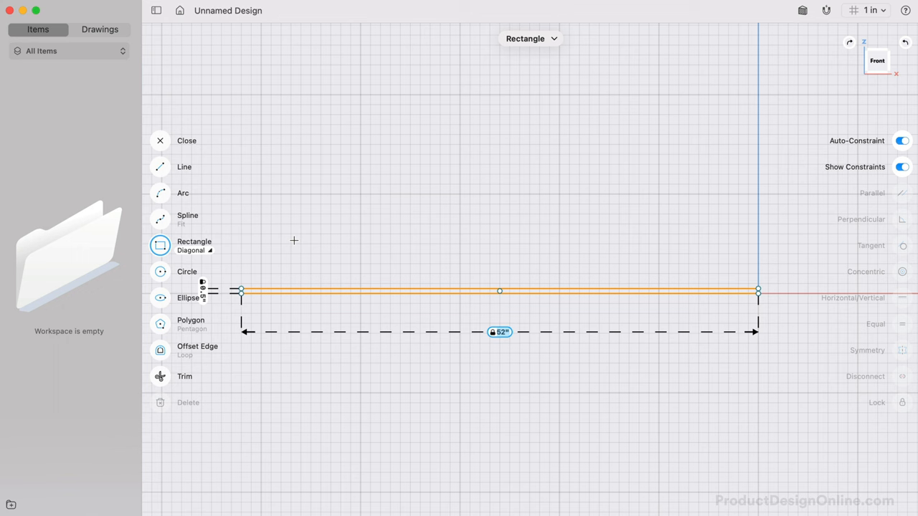
click(499, 290)
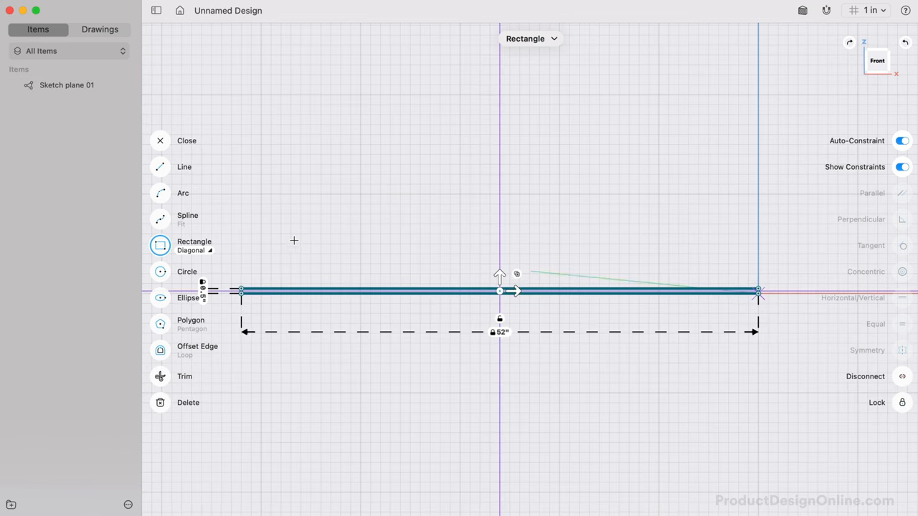
click(159, 141)
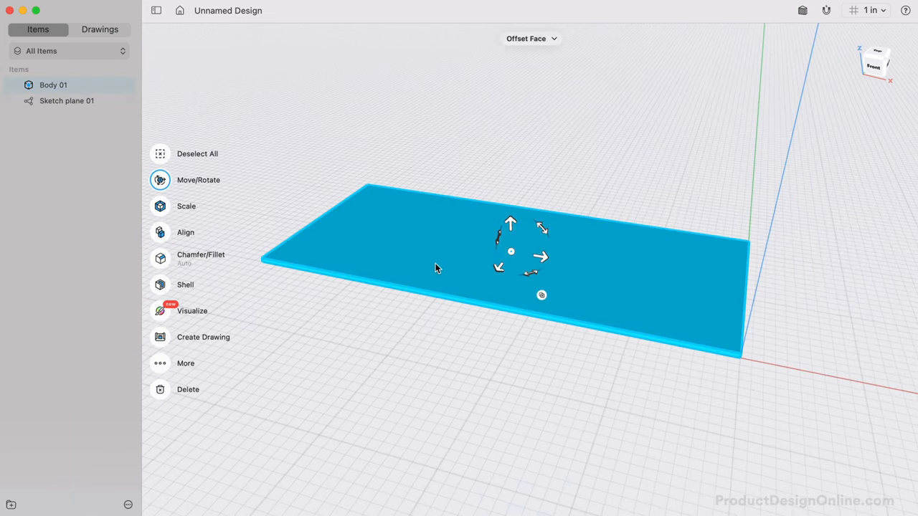
Select the flat slab body and drag a duplicate of it upward.
click(542, 296)
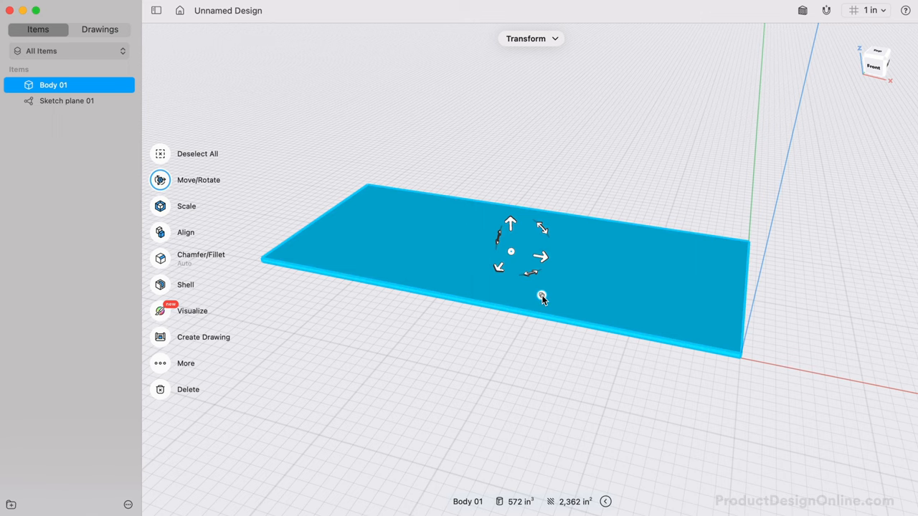
drag(510, 223, 510, 190)
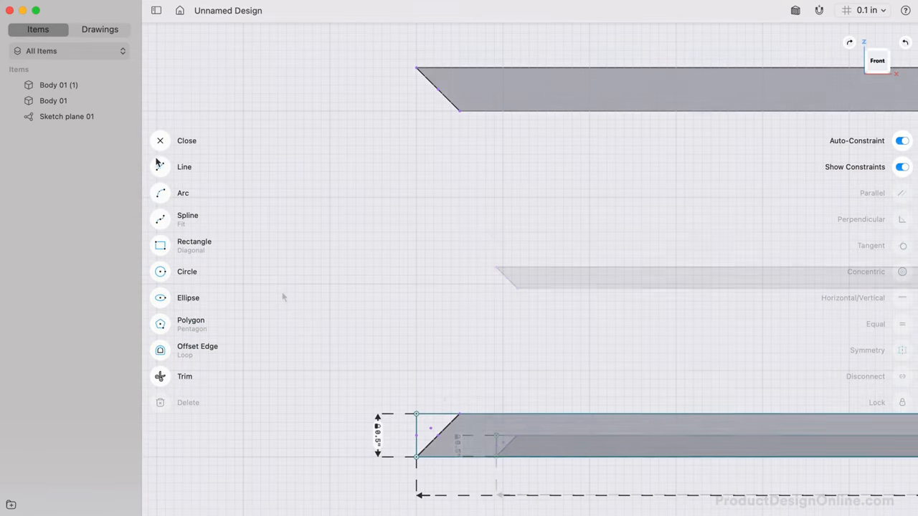
Draw the side panel profile with 45° corners, close the sketch, and select its region.
click(160, 167)
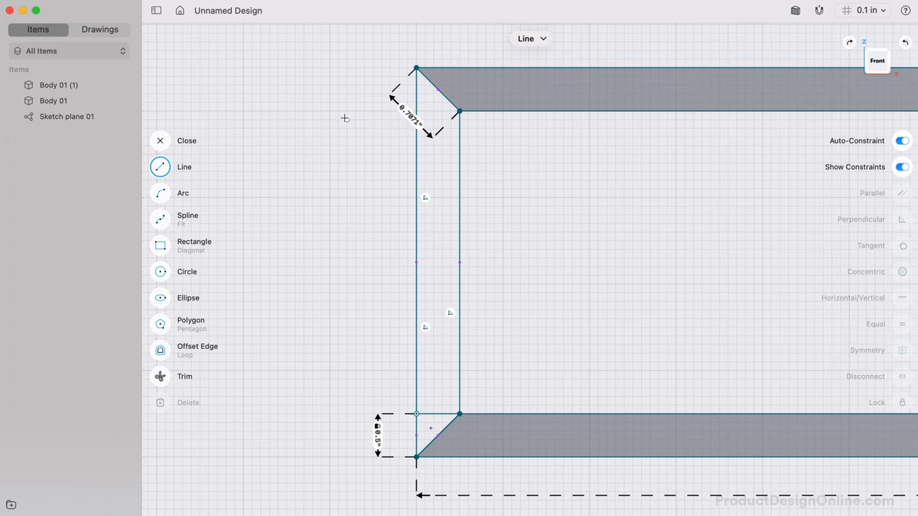
click(160, 139)
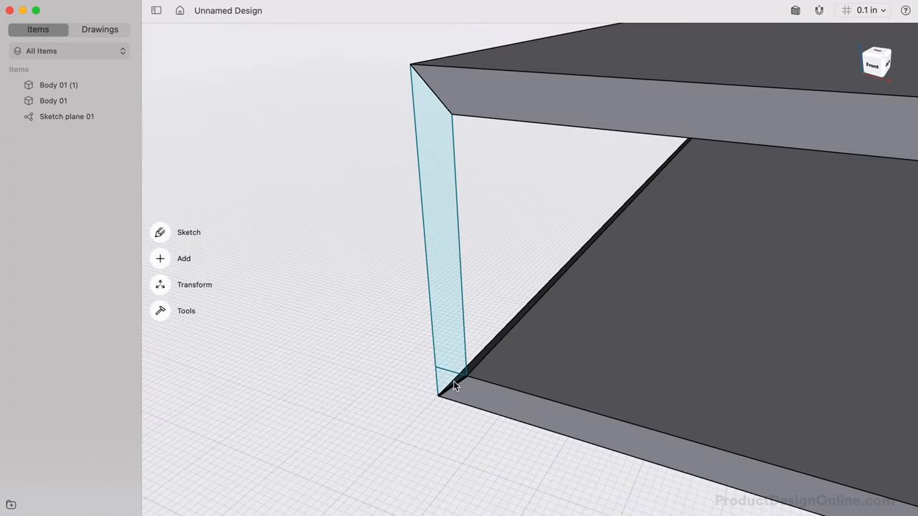
click(451, 383)
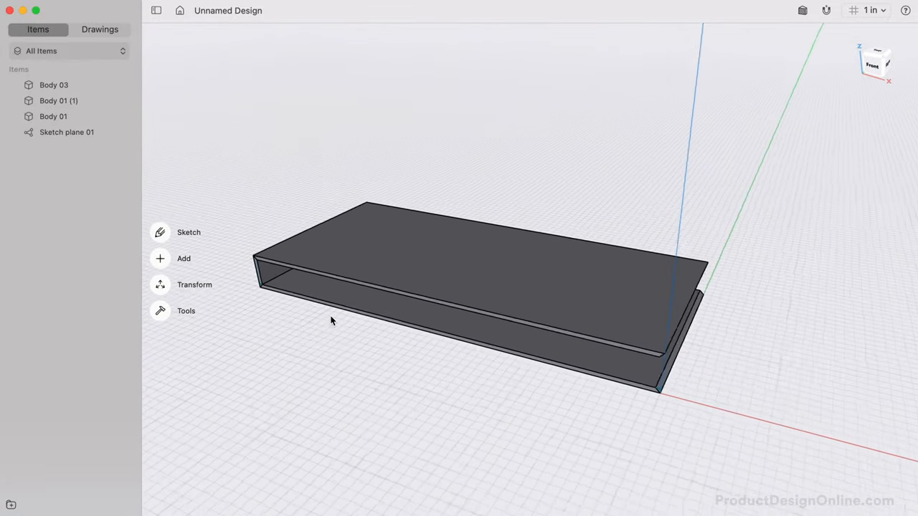
Add an axis perpendicular to the top face, positioned at the face center.
drag(330, 320, 380, 378)
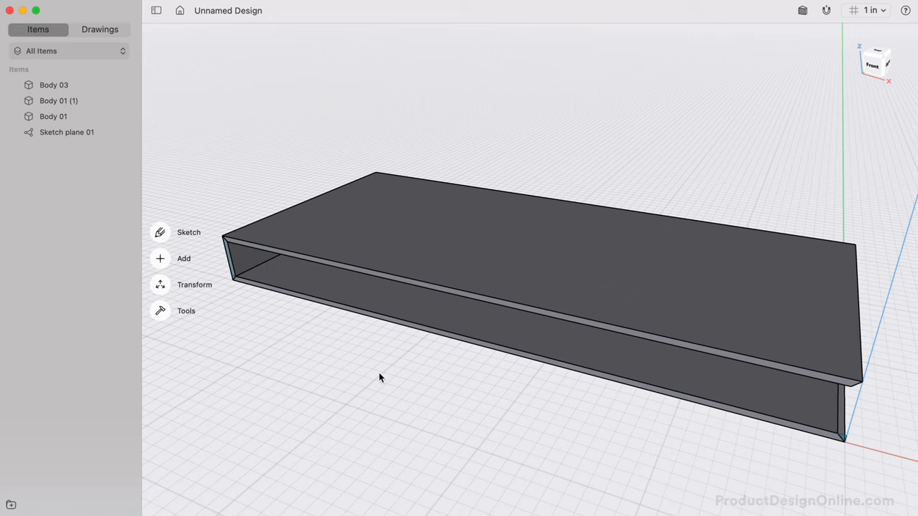
click(160, 258)
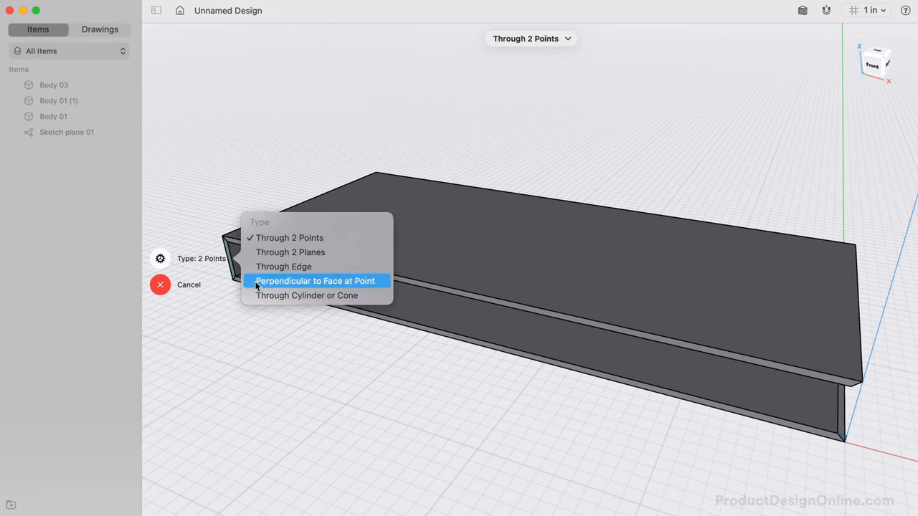
click(318, 282)
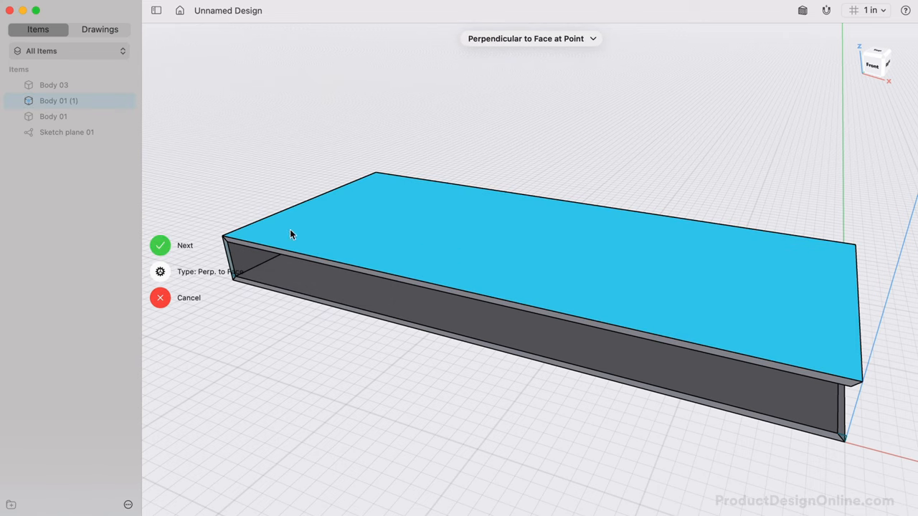
click(160, 245)
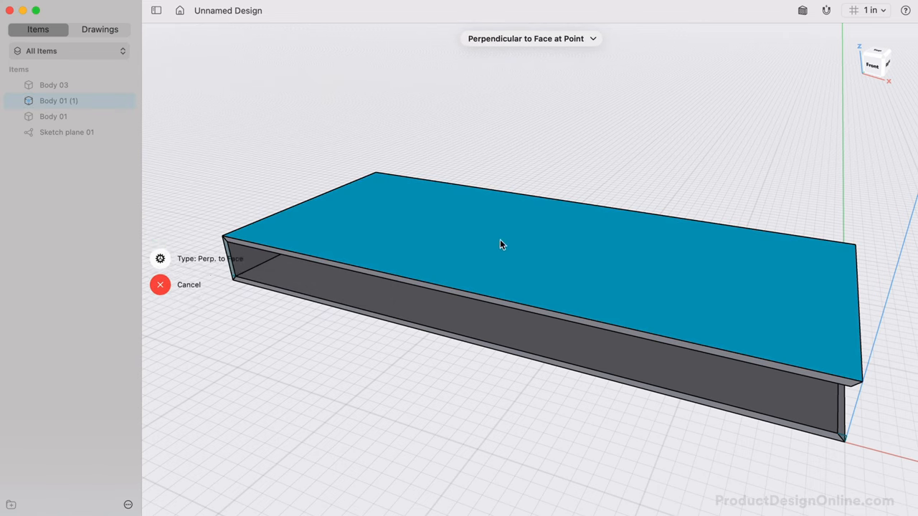
click(502, 245)
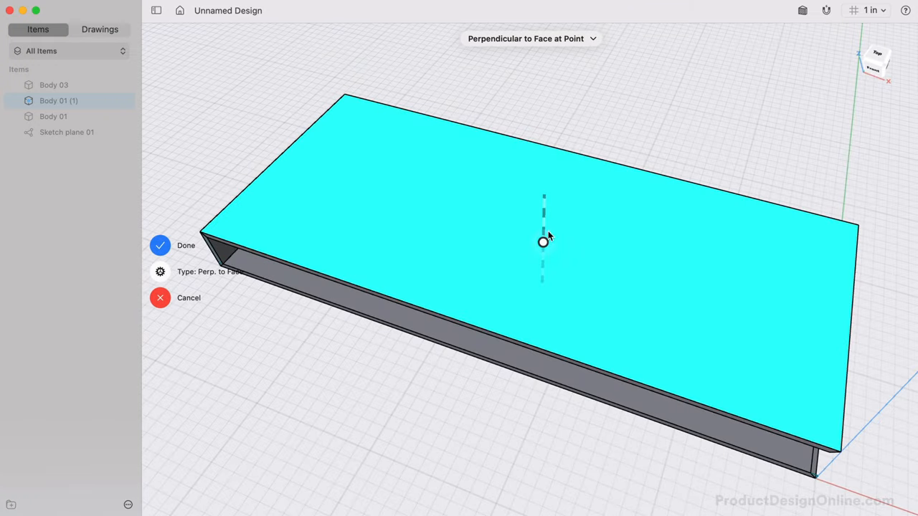
mouse_move(531, 228)
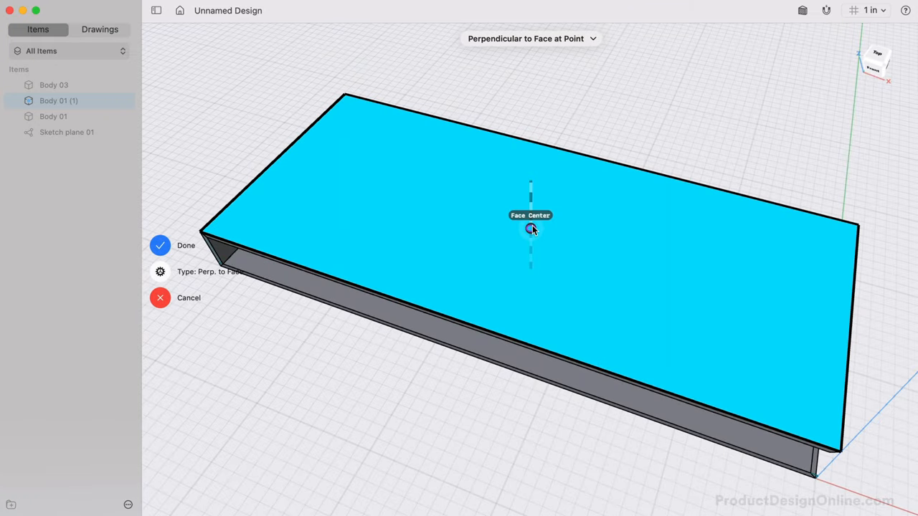
click(160, 245)
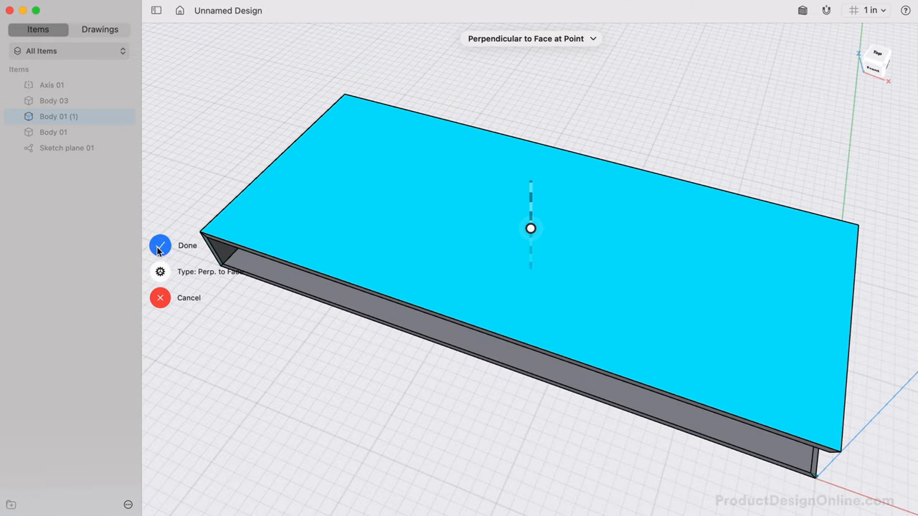
click(160, 246)
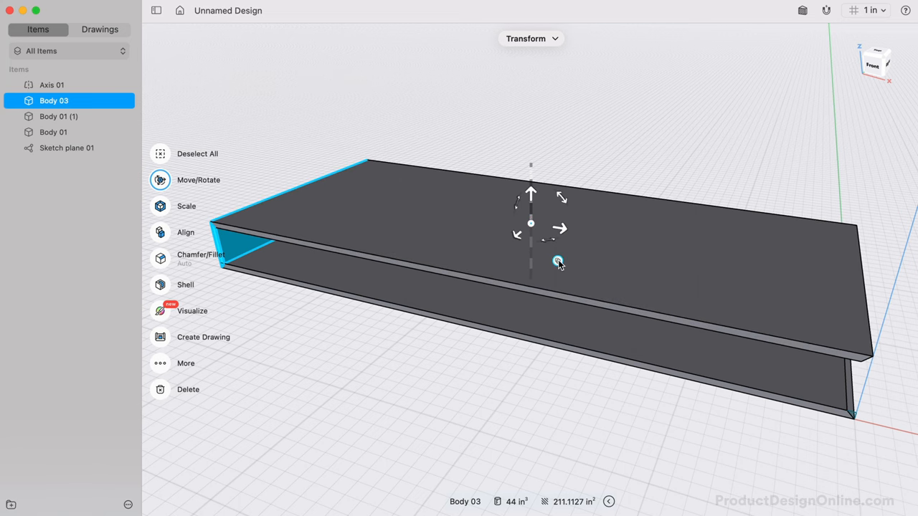
Rotate a copy of Body 03 180° around Axis 01 to the desk's far end.
drag(559, 260, 570, 196)
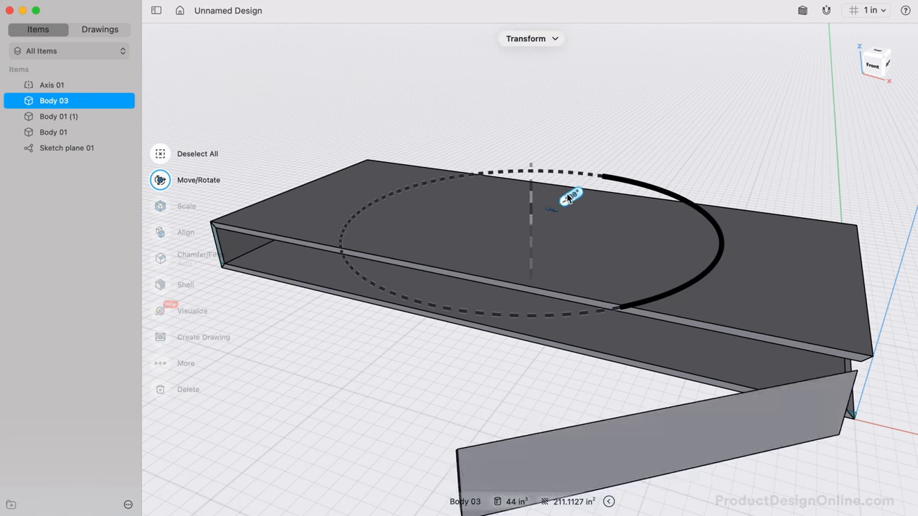
drag(570, 197, 501, 197)
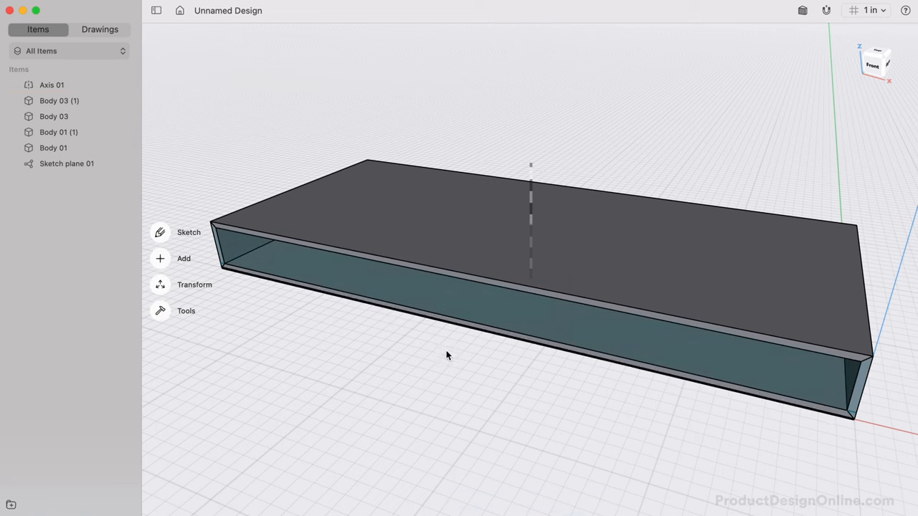
mouse_move(448, 362)
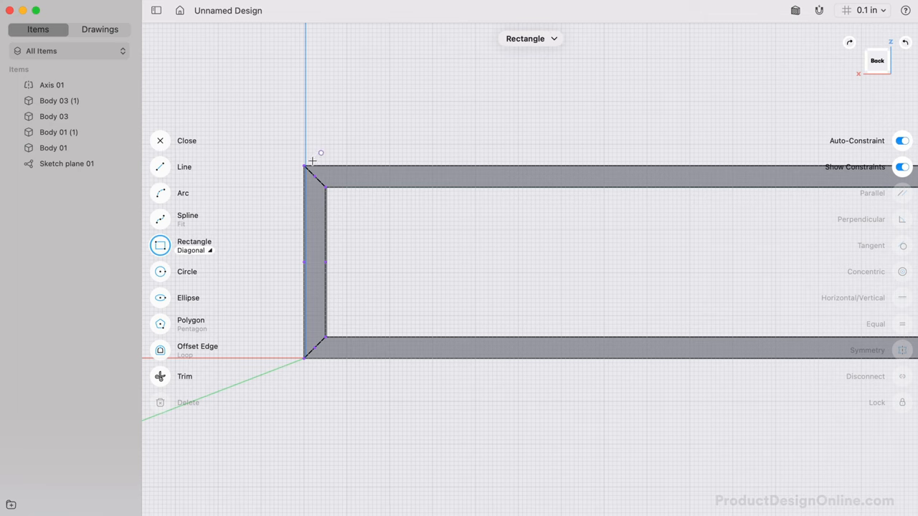
Extrude a rectangle across the back opening 0.125" as a new body.
drag(303, 166, 485, 239)
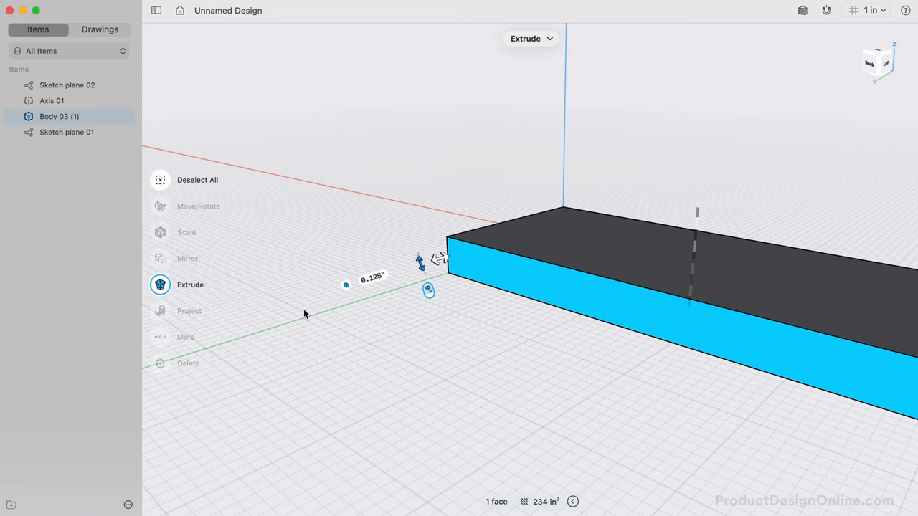
click(160, 284)
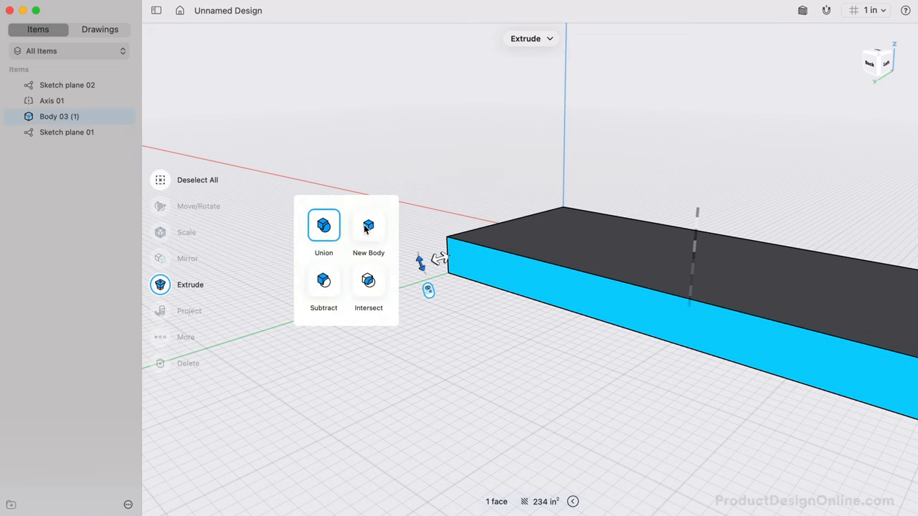
click(368, 225)
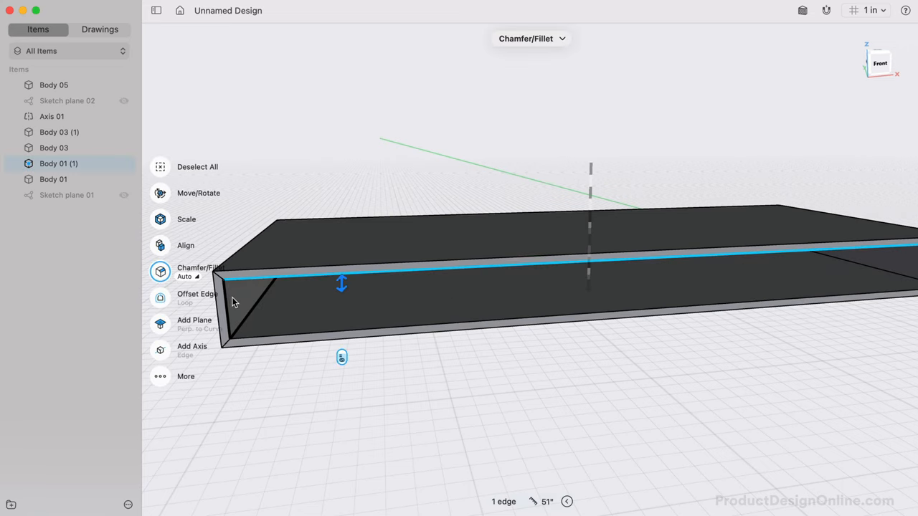
Pick the four inner edges around the front opening for filleting.
click(359, 341)
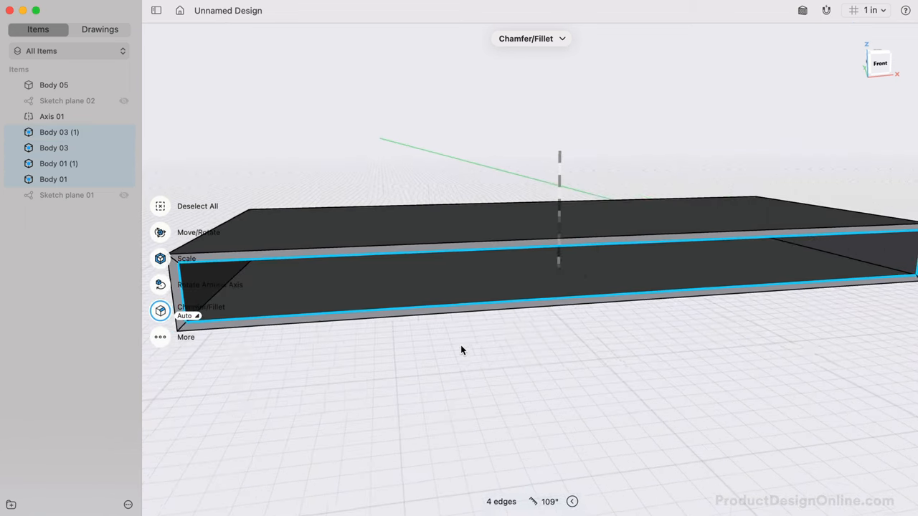
drag(461, 350, 849, 438)
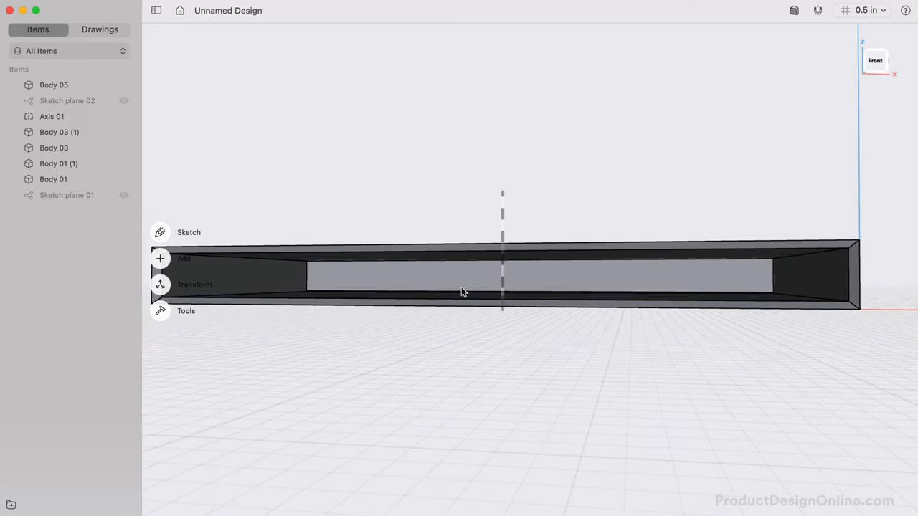
Sketch a 0.5" by 3.5" centre rectangle at the axis on the front face.
click(188, 231)
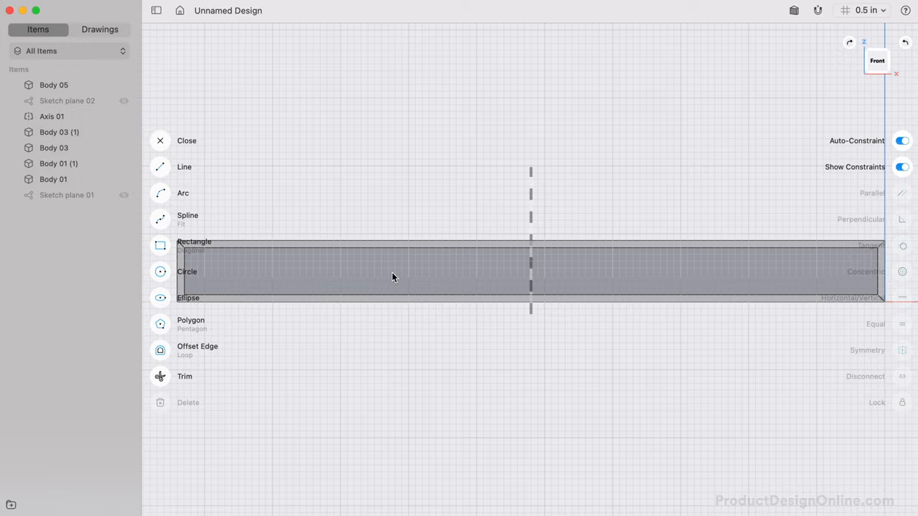
click(160, 245)
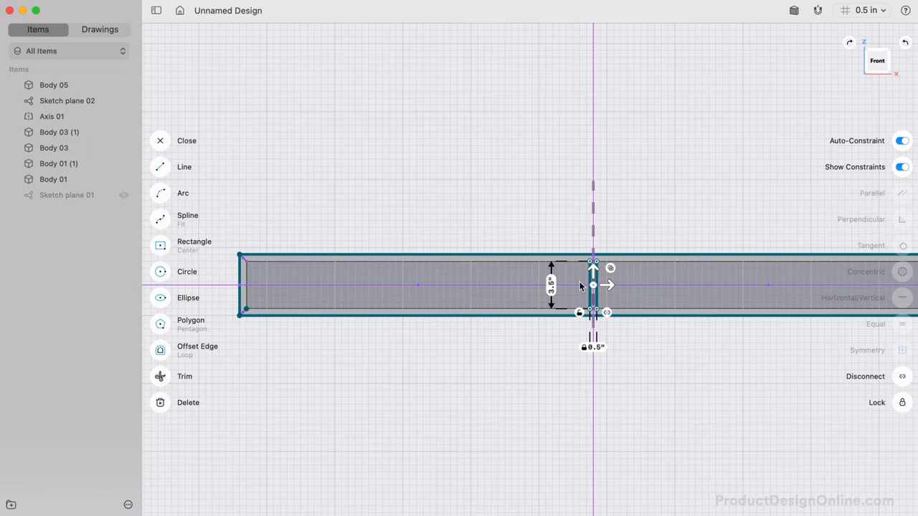
drag(581, 285, 727, 274)
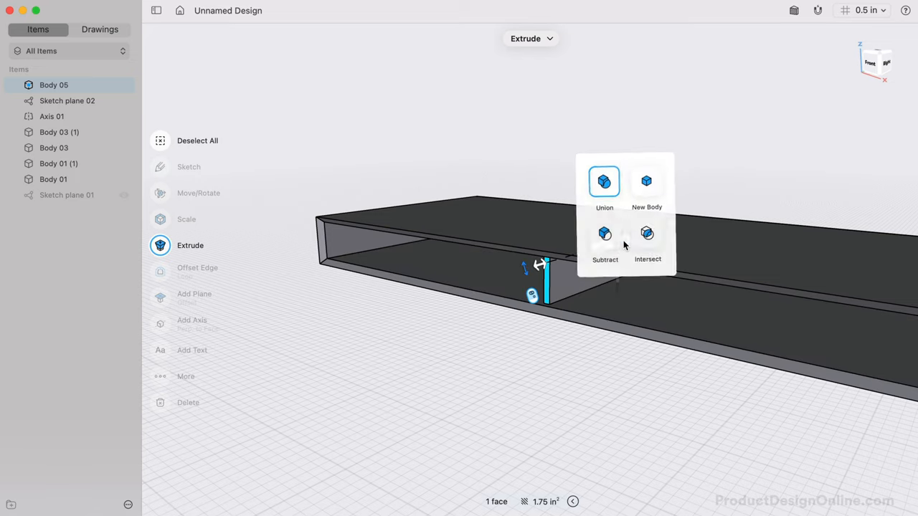
Extrude the divider as a new body and move it -4.5" along the desk.
click(646, 181)
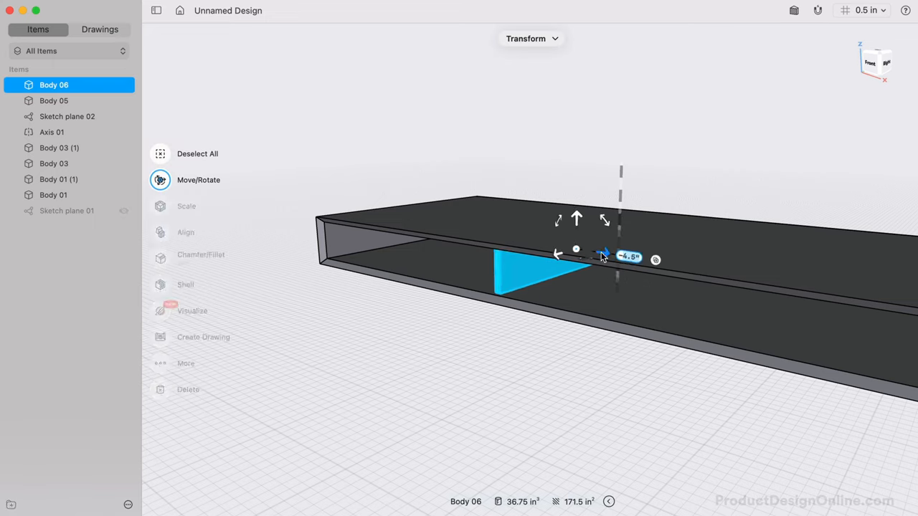
drag(605, 256, 569, 250)
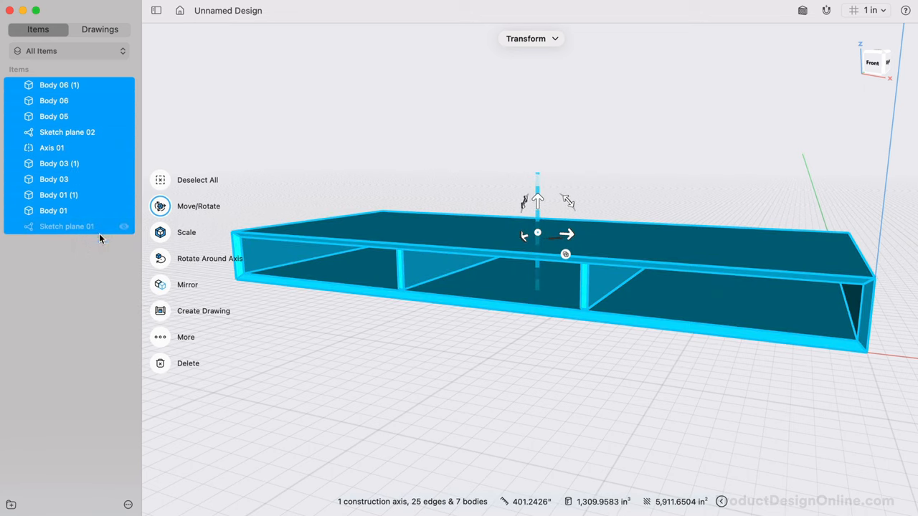
Rename the new folder to 'Top of Desk' and give the copied divider body a descriptive name.
right_click(46, 84)
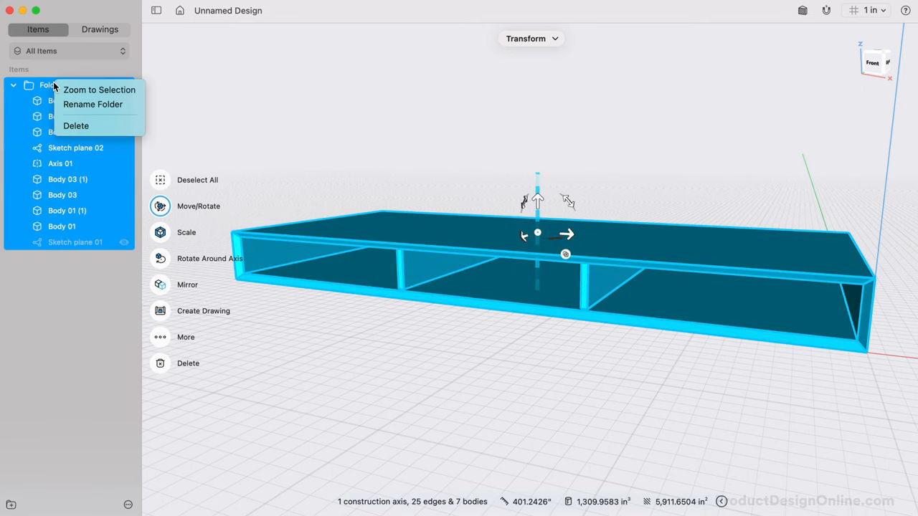
click(92, 104)
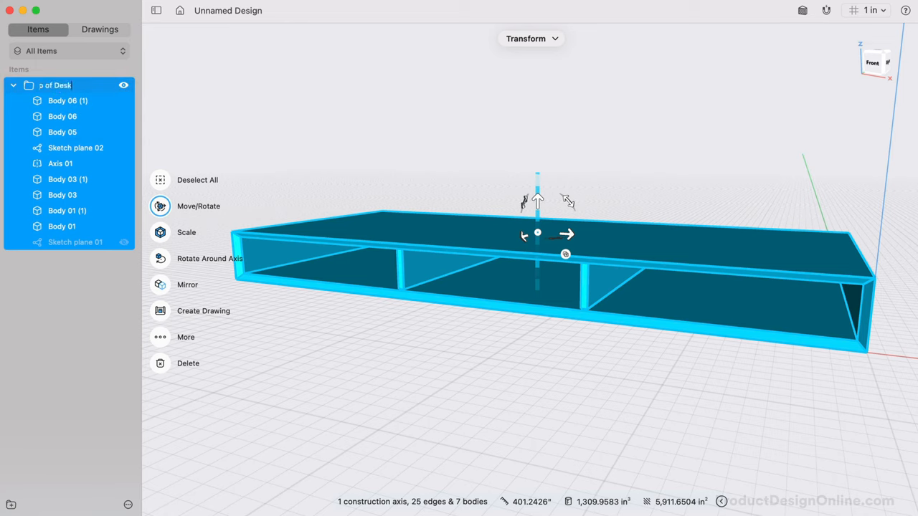
right_click(68, 101)
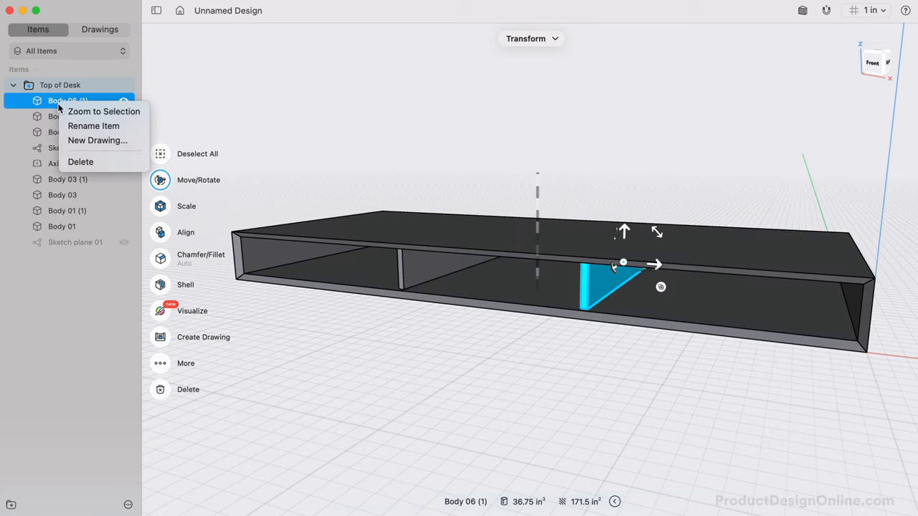
click(93, 126)
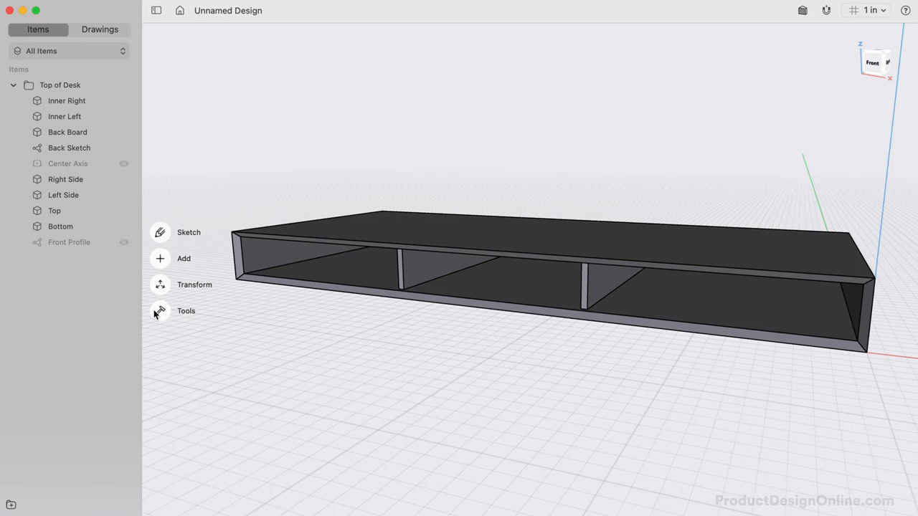
Apply the Clearcoat American Walnut Board wood material to the Top of Desk folder.
click(160, 310)
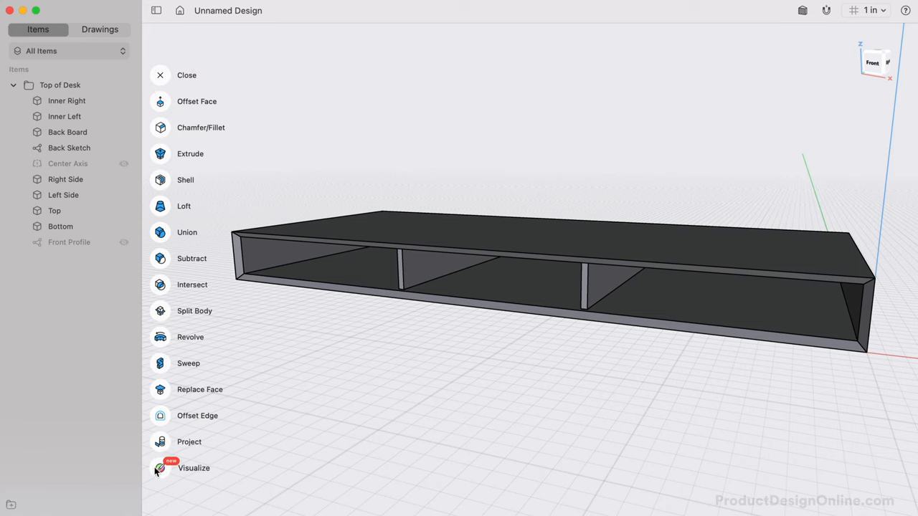
click(159, 468)
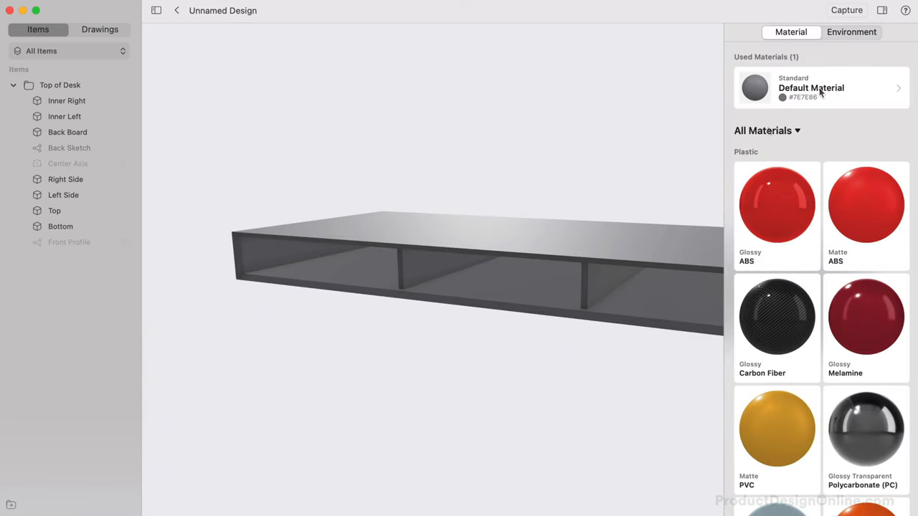
click(762, 131)
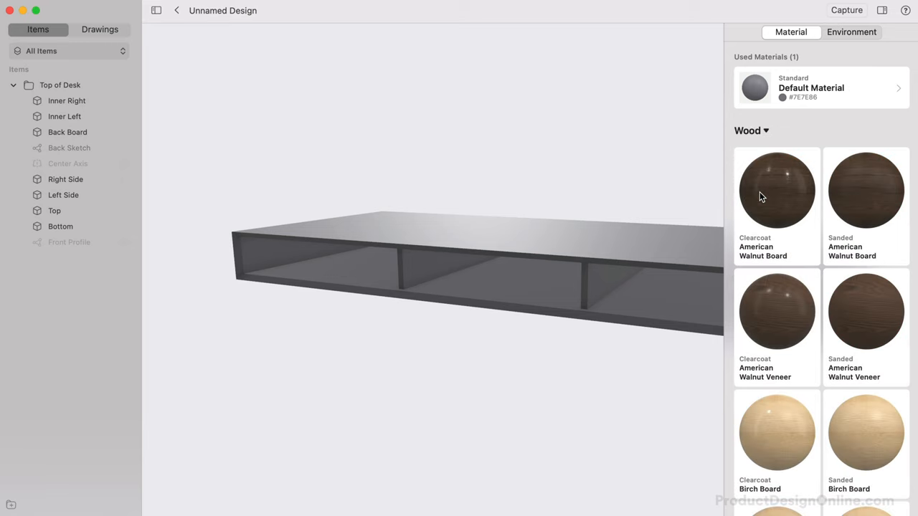
mouse_move(767, 197)
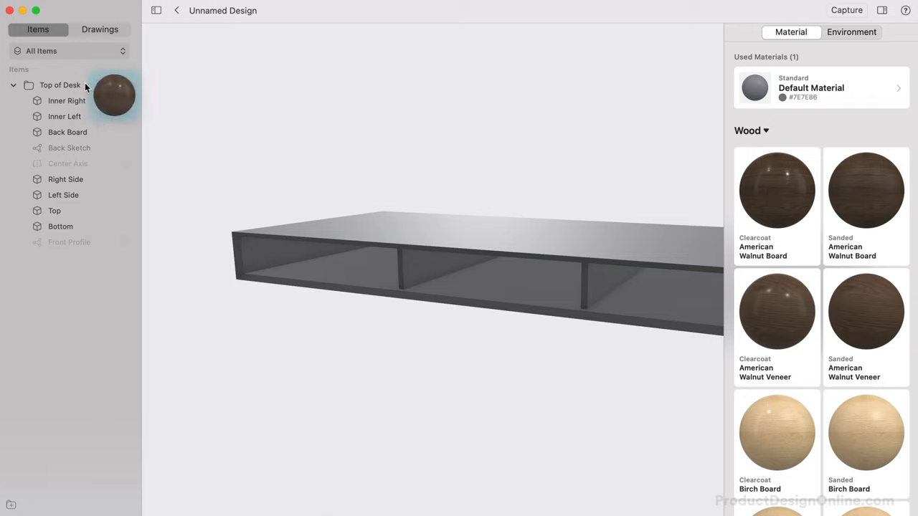
click(776, 190)
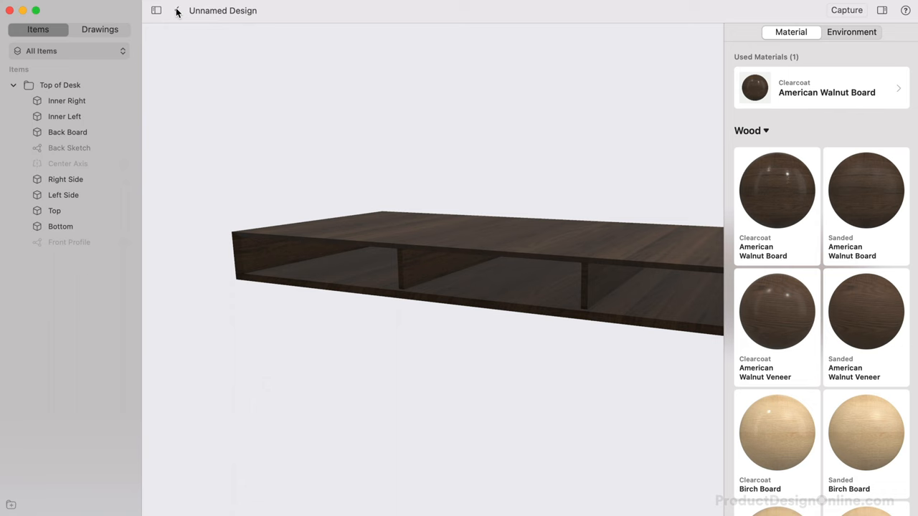
Sketch a 2.75-inch circle on the desk underside, dimensioned 3 and 4 inches from the edges.
click(176, 10)
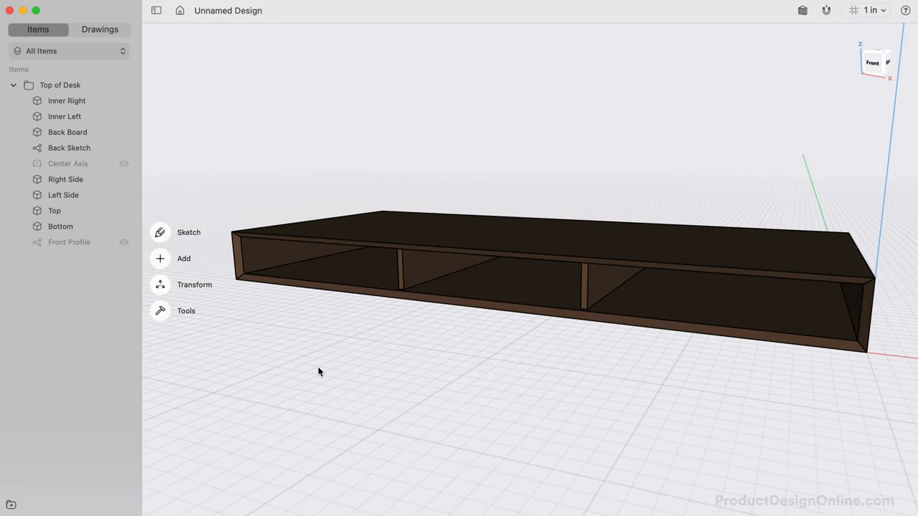
mouse_move(244, 207)
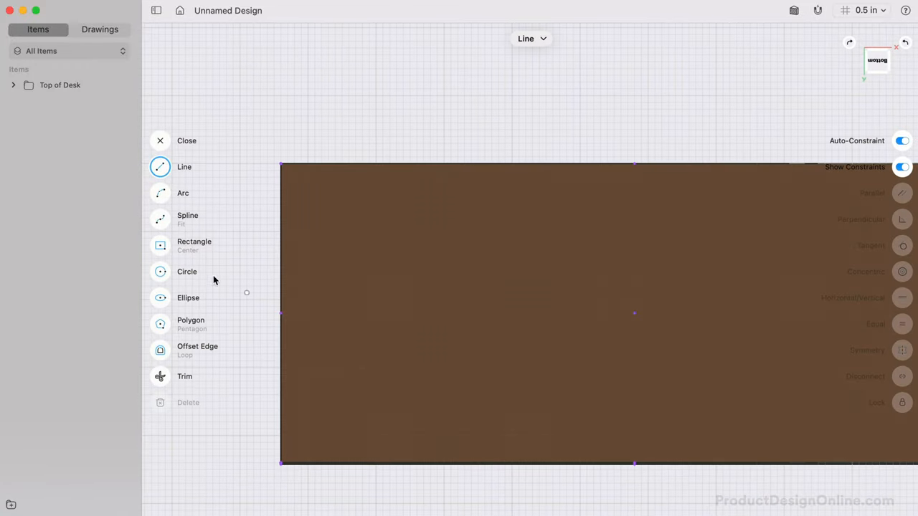
click(160, 271)
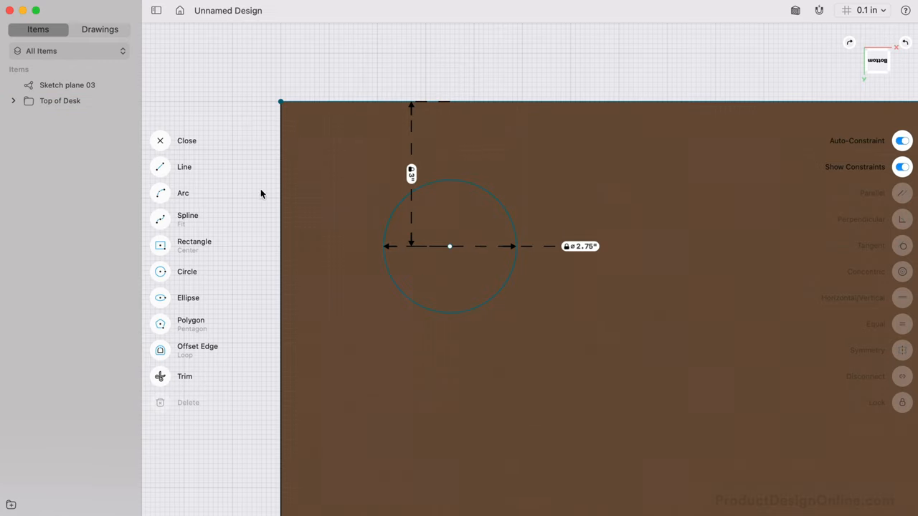
click(160, 166)
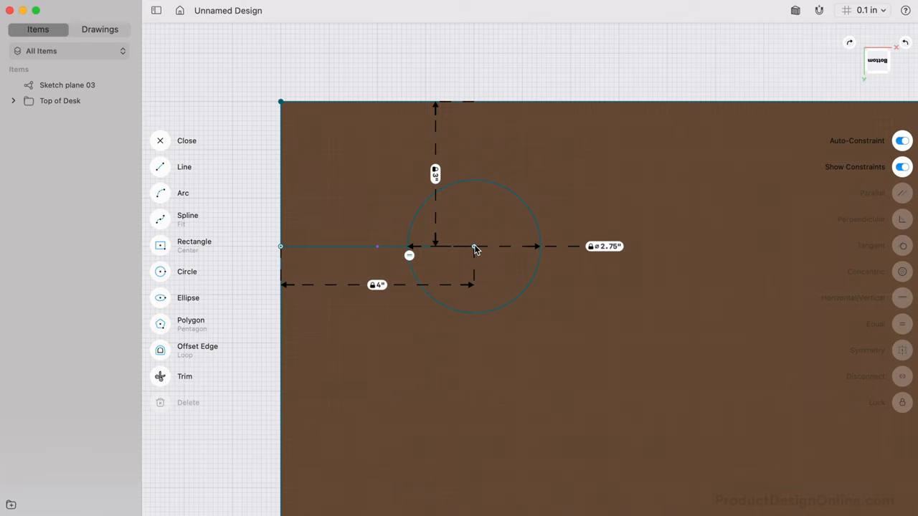
click(469, 246)
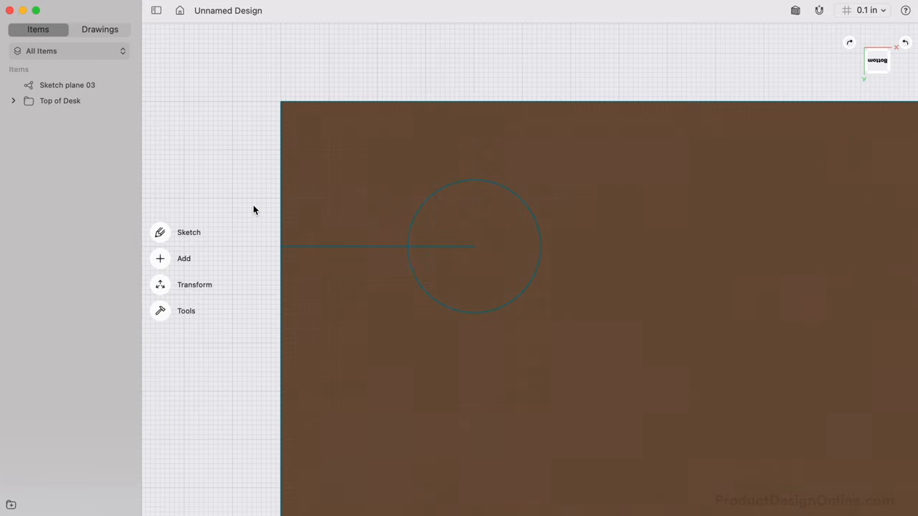
click(189, 232)
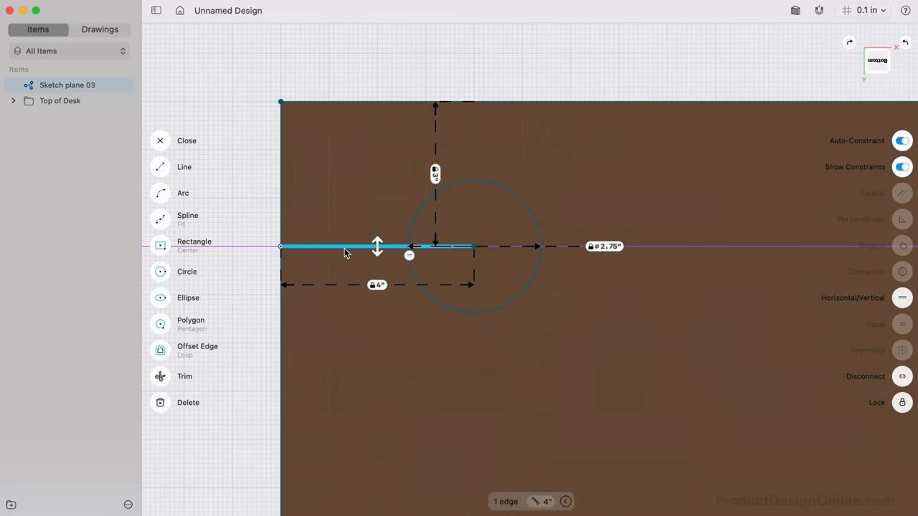
click(160, 140)
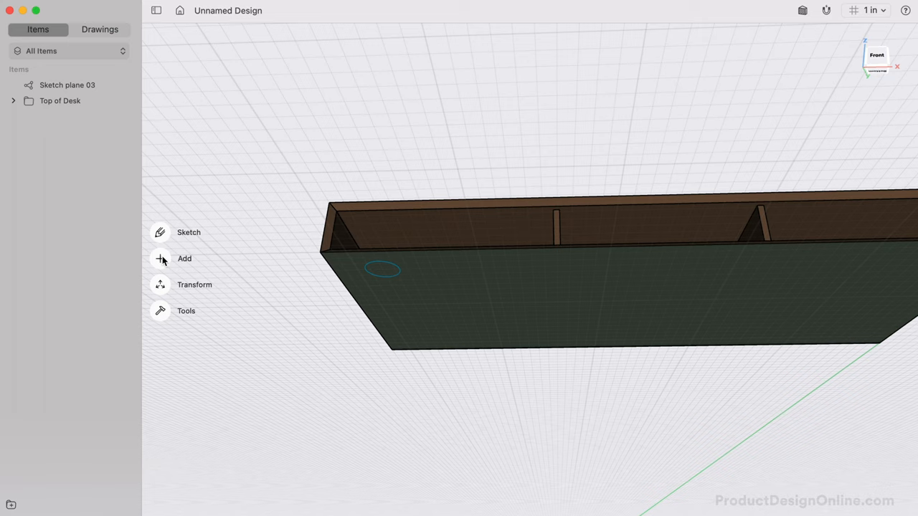
Add an offset plane 24 inches below the desk top's bottom face.
click(160, 259)
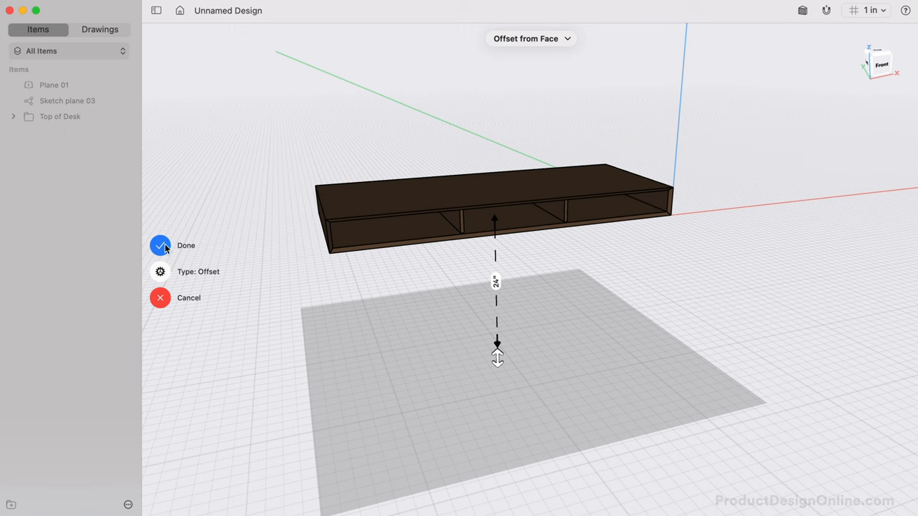
click(159, 245)
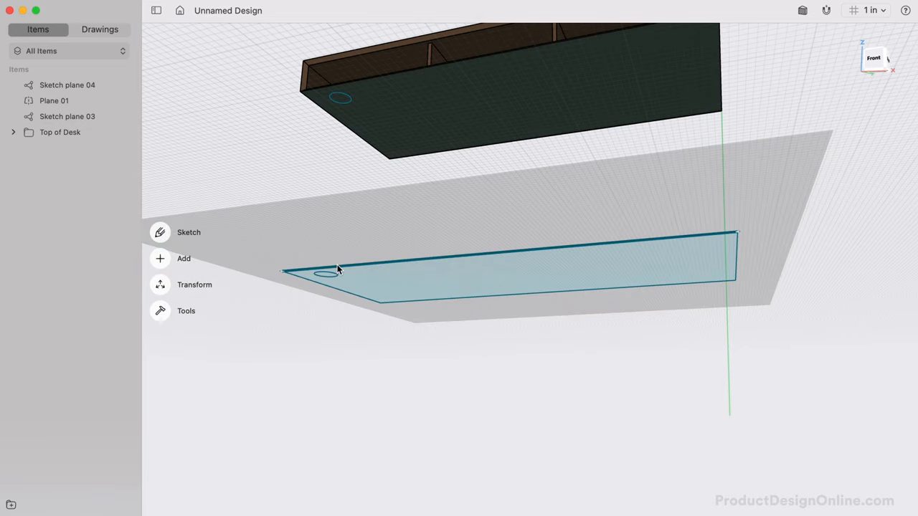
Draw a 1.25-inch circle 2 and 3 inches from the corner edges, then close the sketch.
click(161, 232)
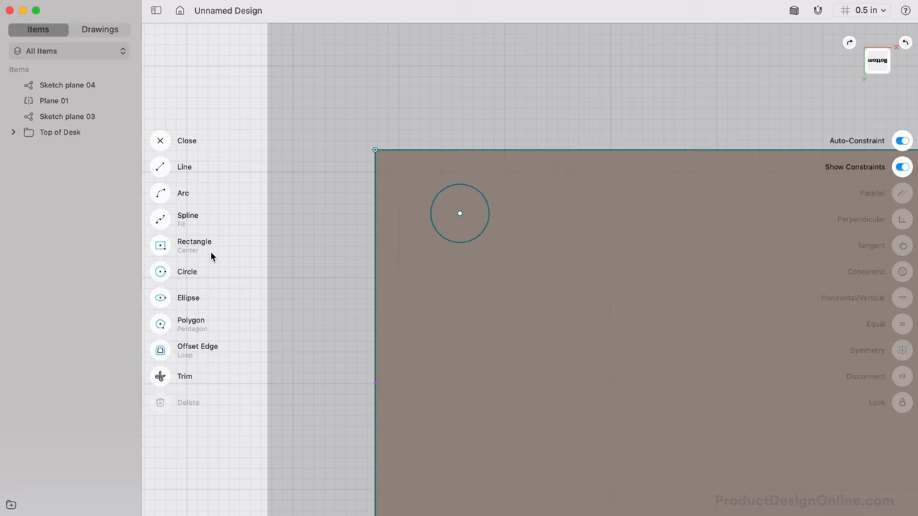
click(160, 272)
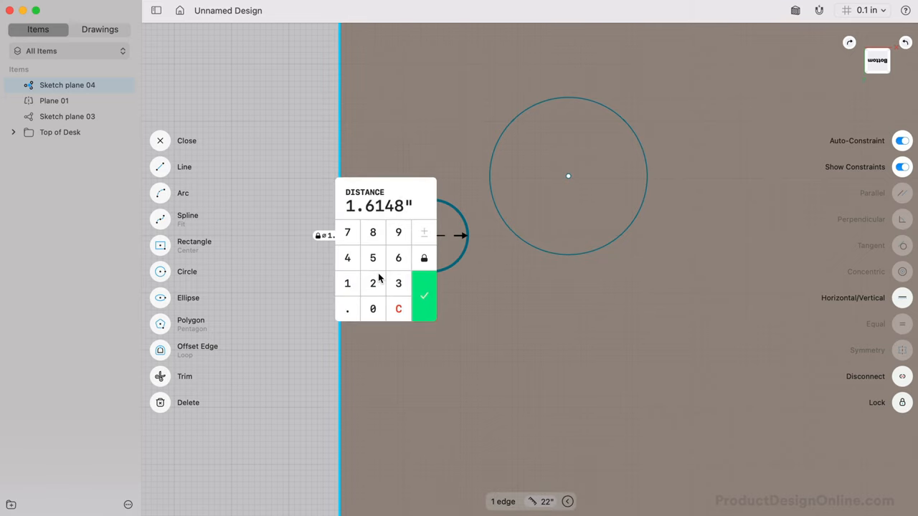
click(423, 295)
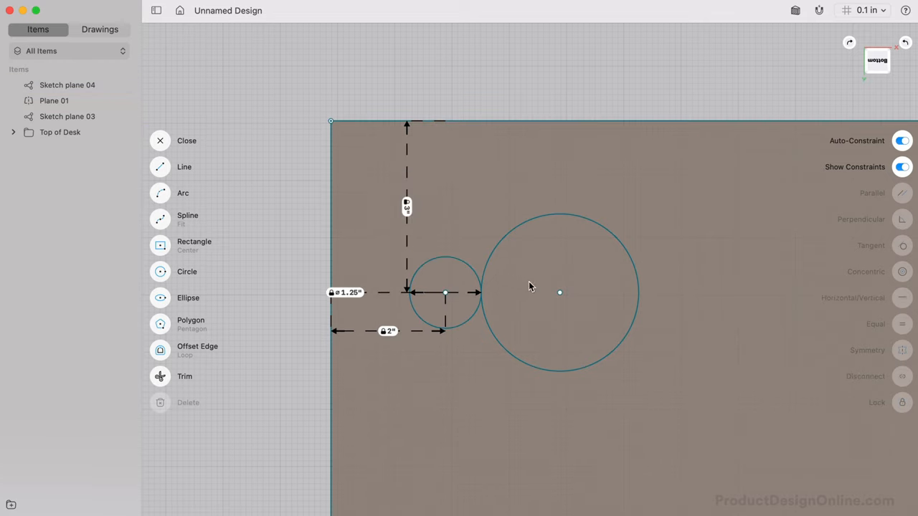
click(559, 222)
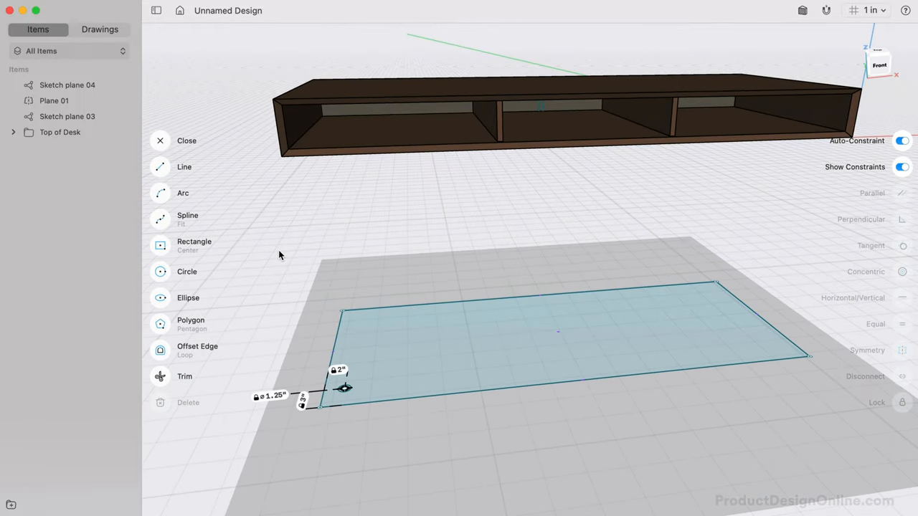
click(159, 140)
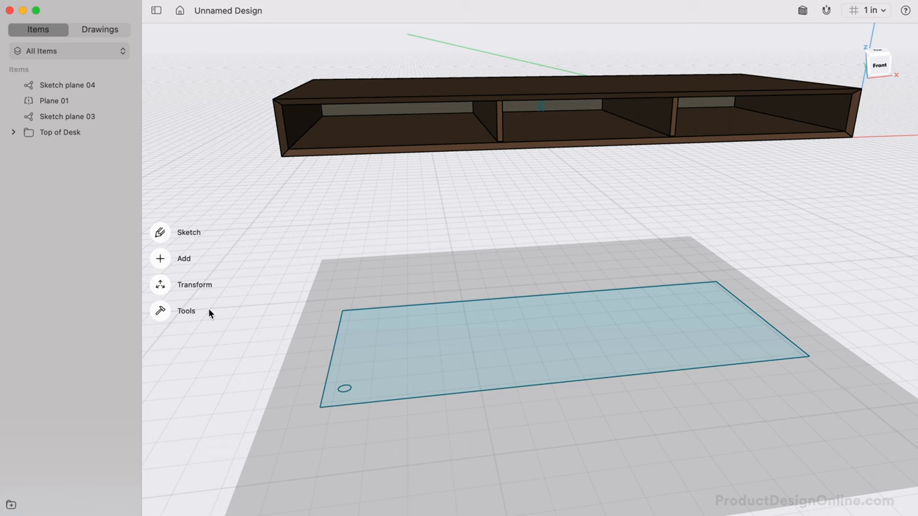
Loft a tapered leg from the small floor circle to the top corner circle, hiding the sketches and plane.
click(159, 310)
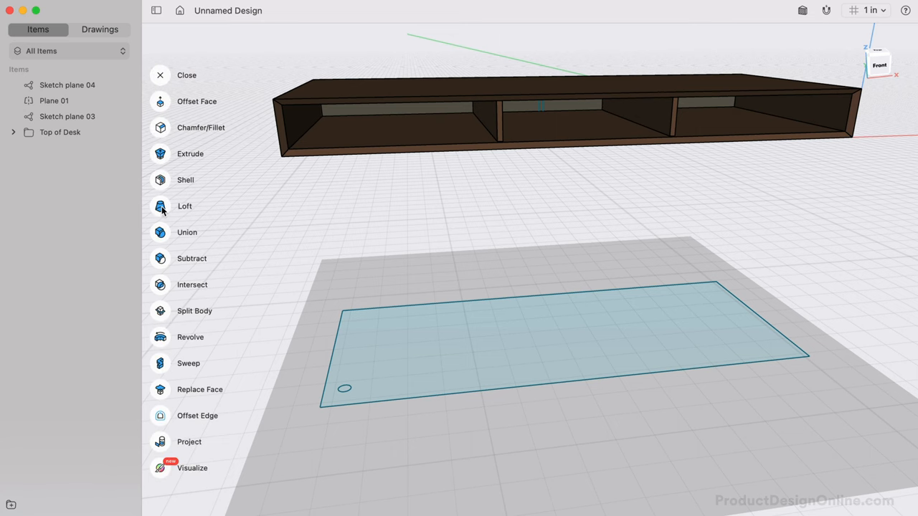
click(184, 206)
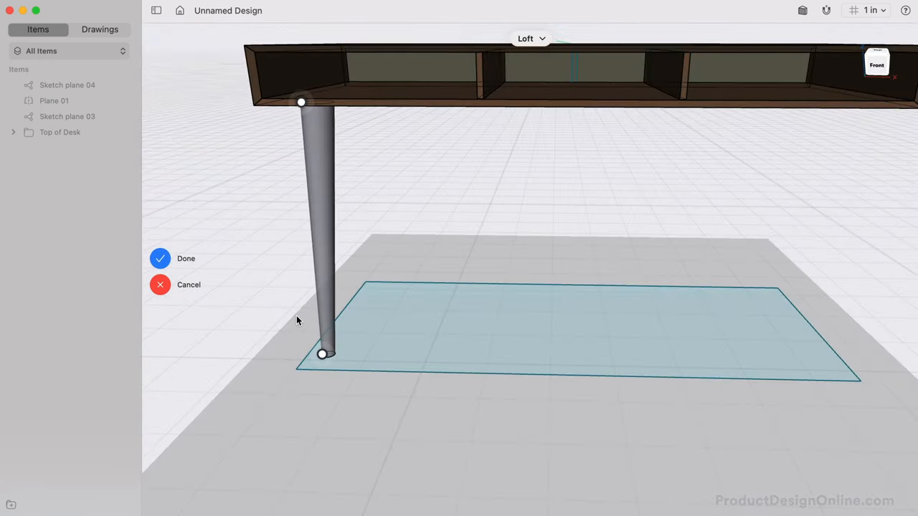
click(160, 259)
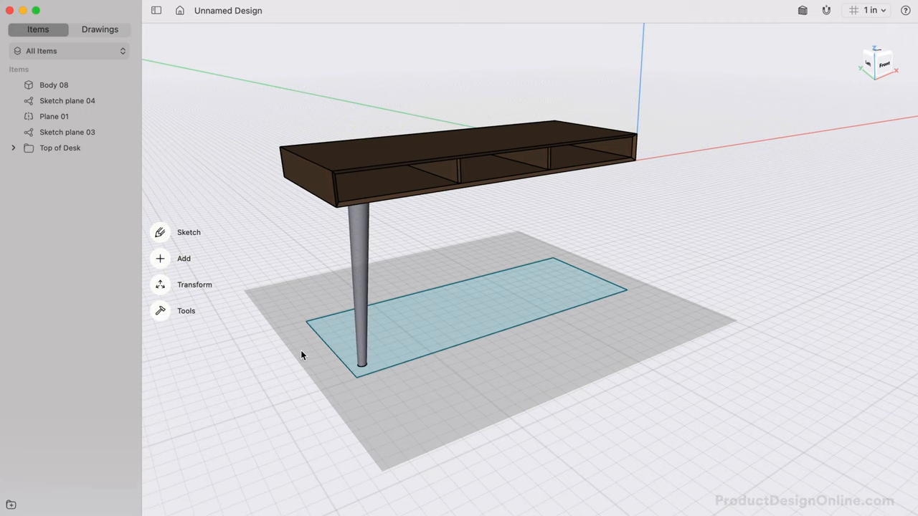
click(123, 132)
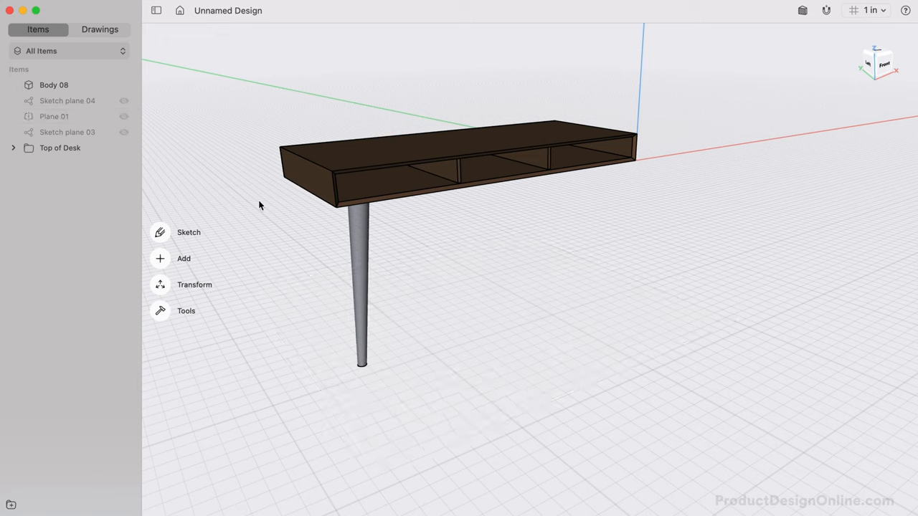
Create a midplane through the desk and mirror the leg across it, keeping the original.
click(160, 258)
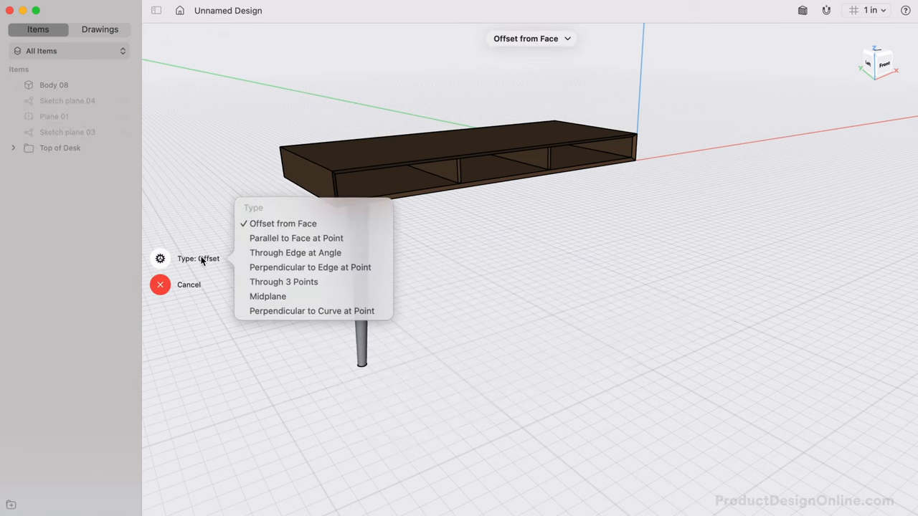
click(267, 296)
text(mir)
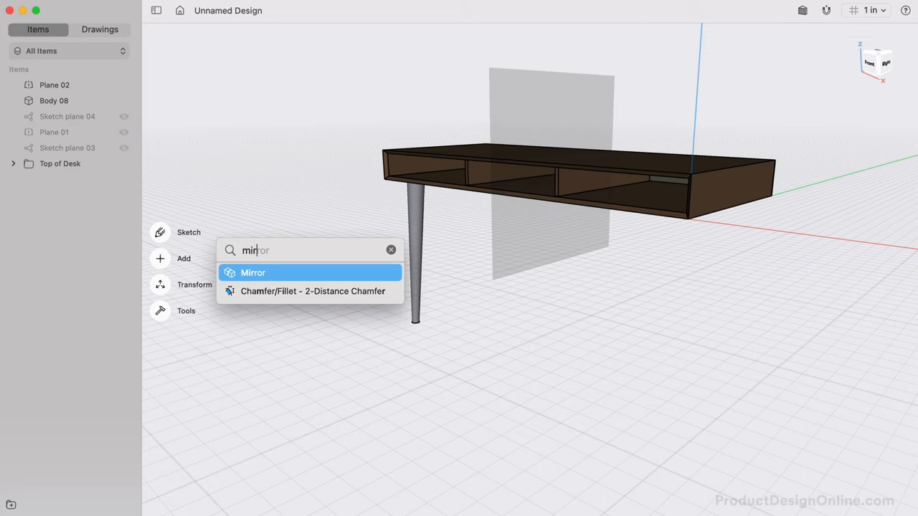
click(252, 273)
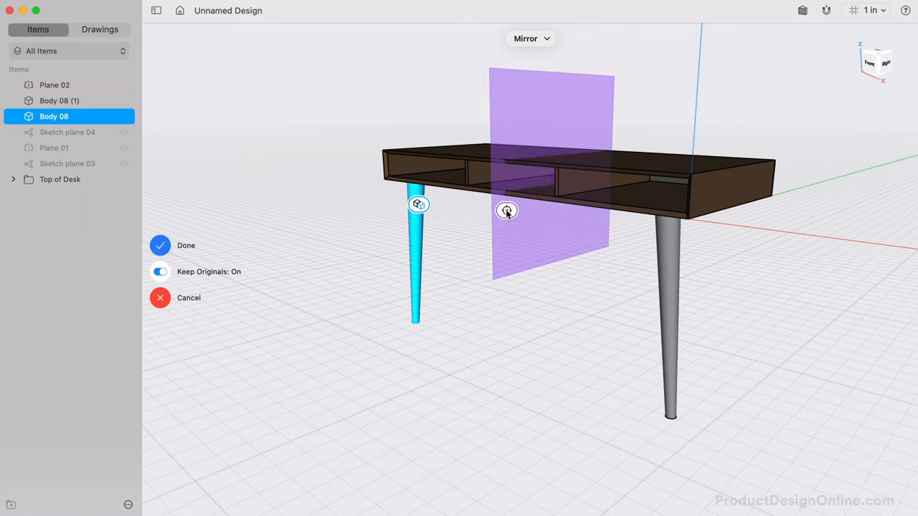
click(160, 245)
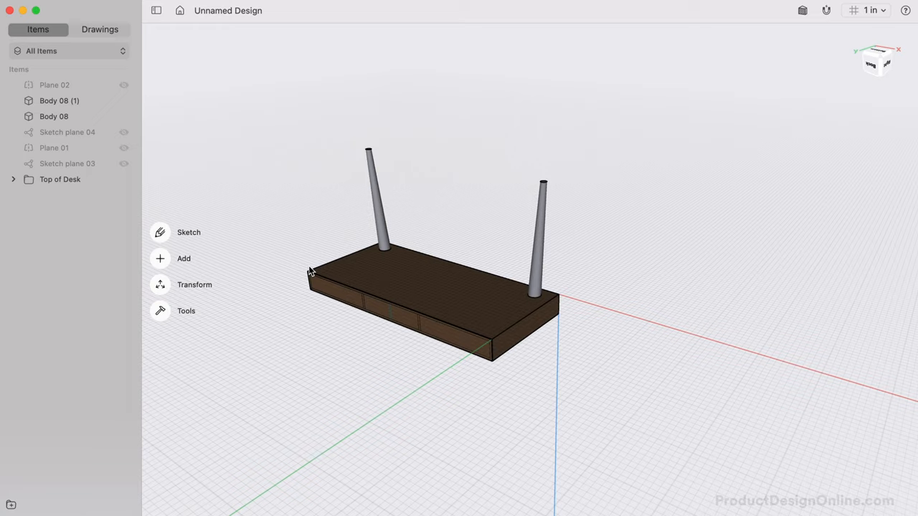
Mirror both legs across the other midplane and add an offset plane from the back face.
click(54, 116)
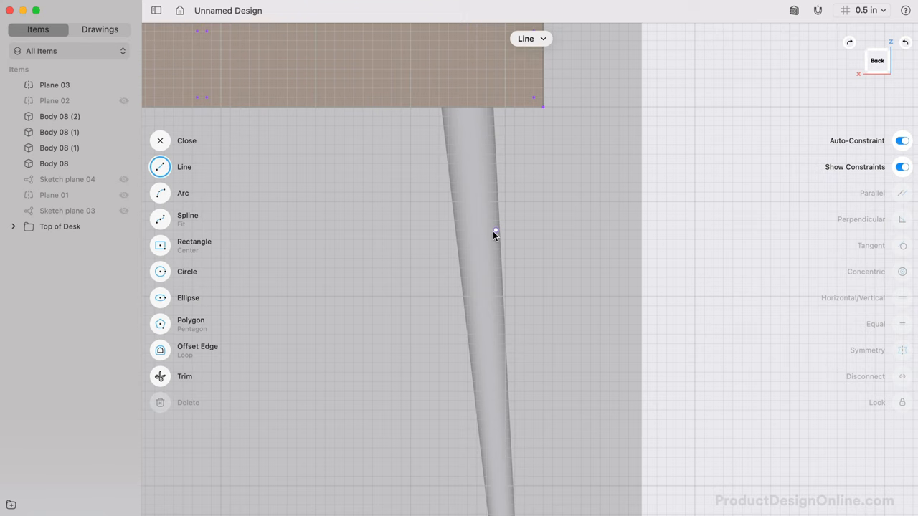
Draw a 2-inch line along the leg, offset a parallel copy, and close the ends into a profile.
drag(488, 221, 492, 287)
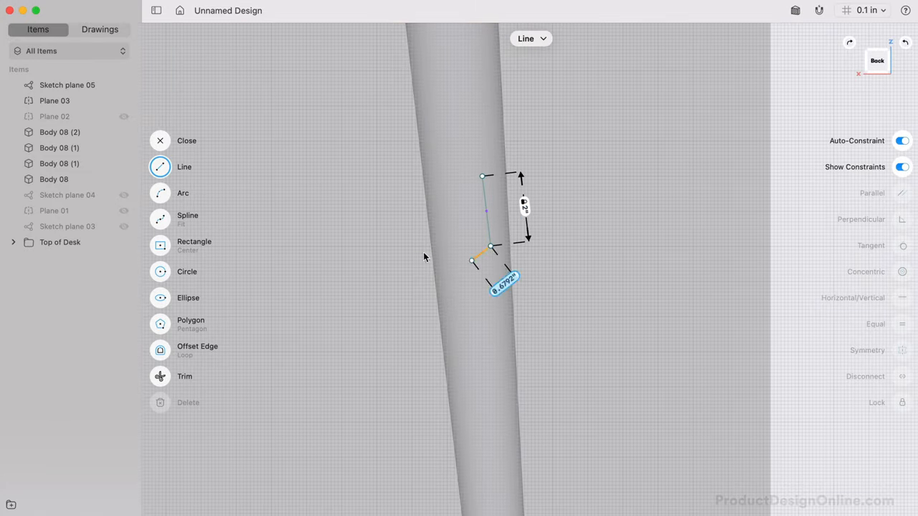
click(160, 350)
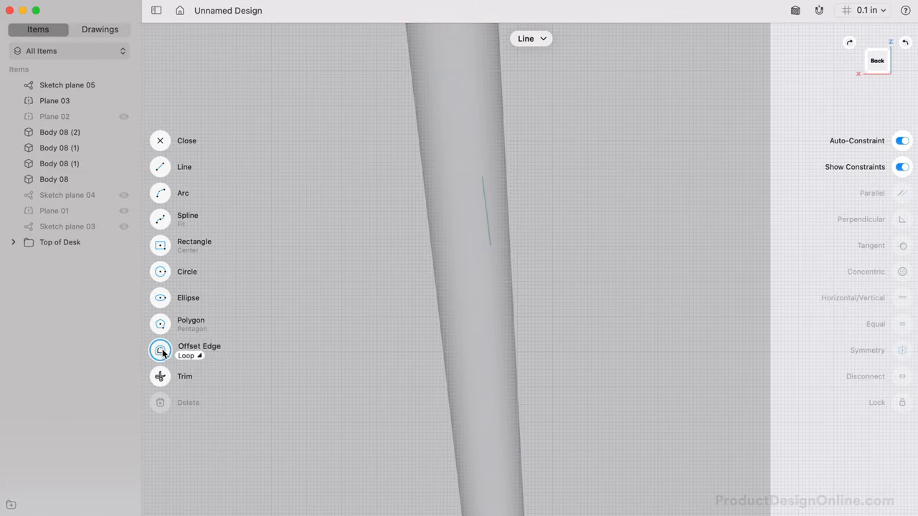
click(160, 351)
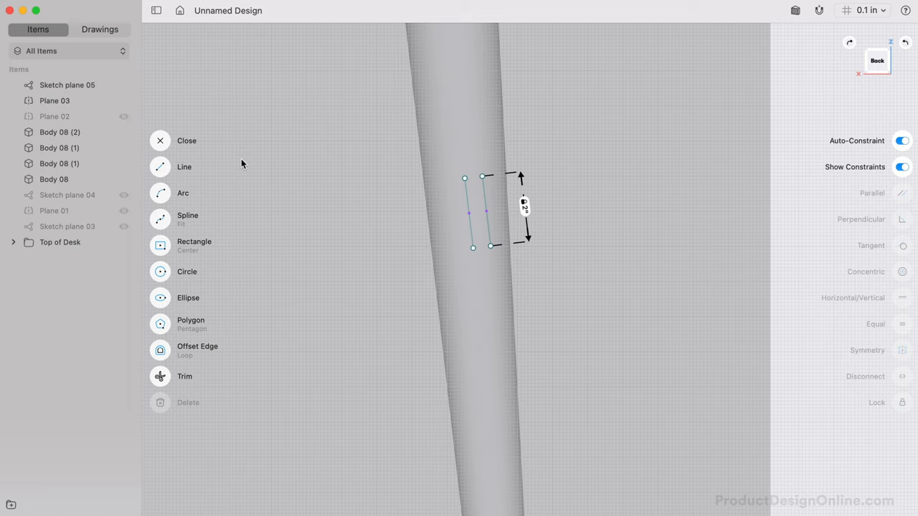
click(159, 167)
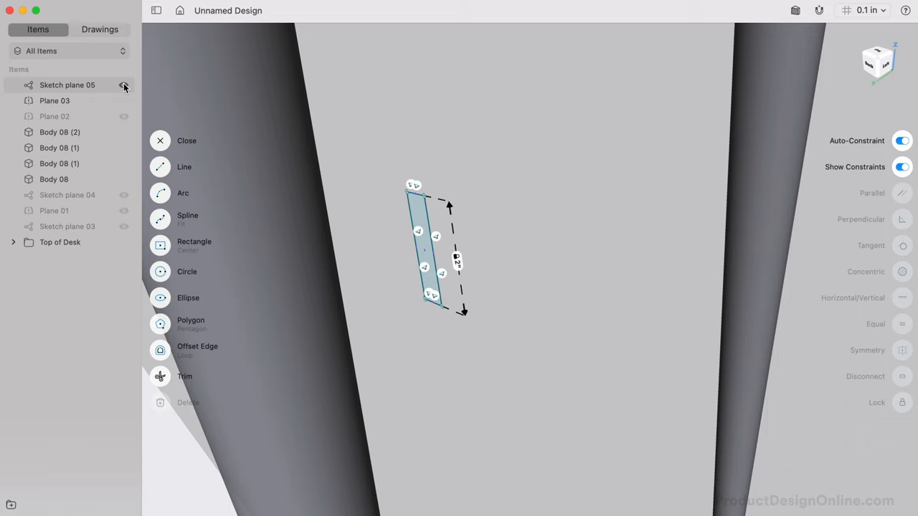
click(160, 140)
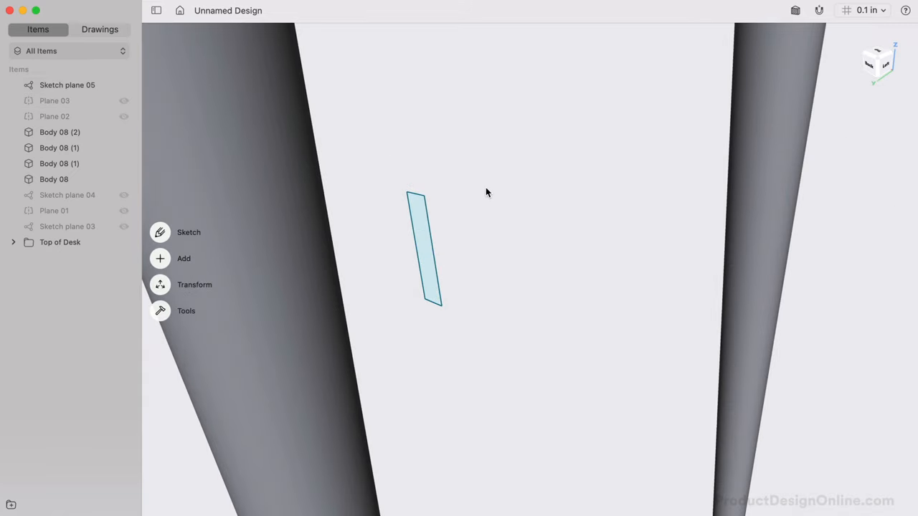
Extrude the thin slanted bar profile into a flat rectangular solid, Body 12.
click(424, 251)
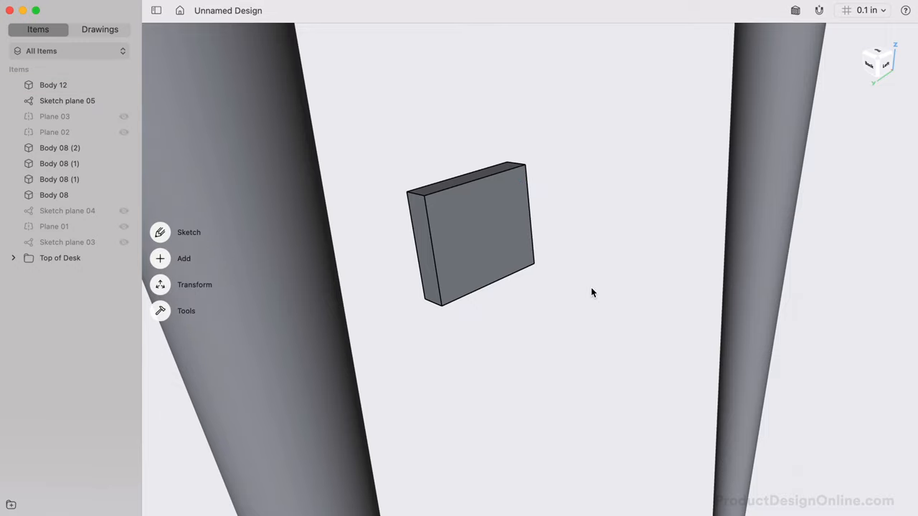
mouse_move(363, 305)
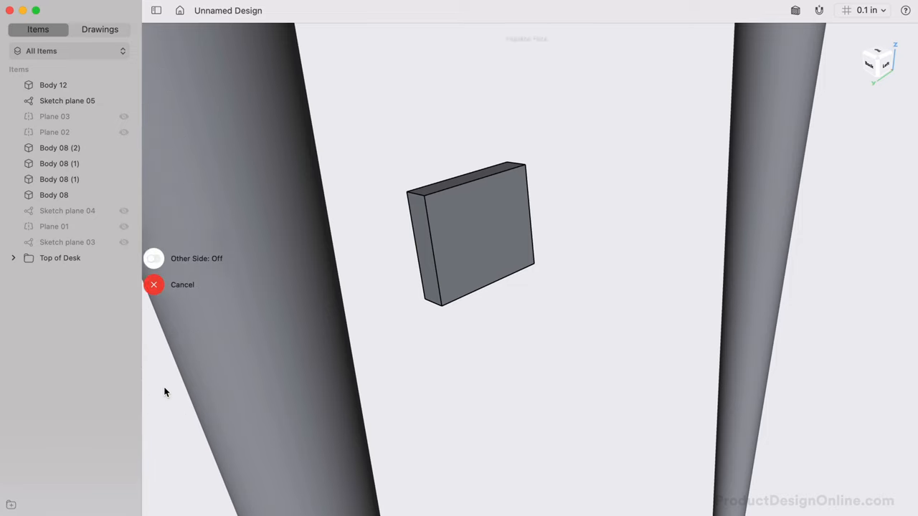
Extend the support bar's end face to meet the leg face.
click(421, 228)
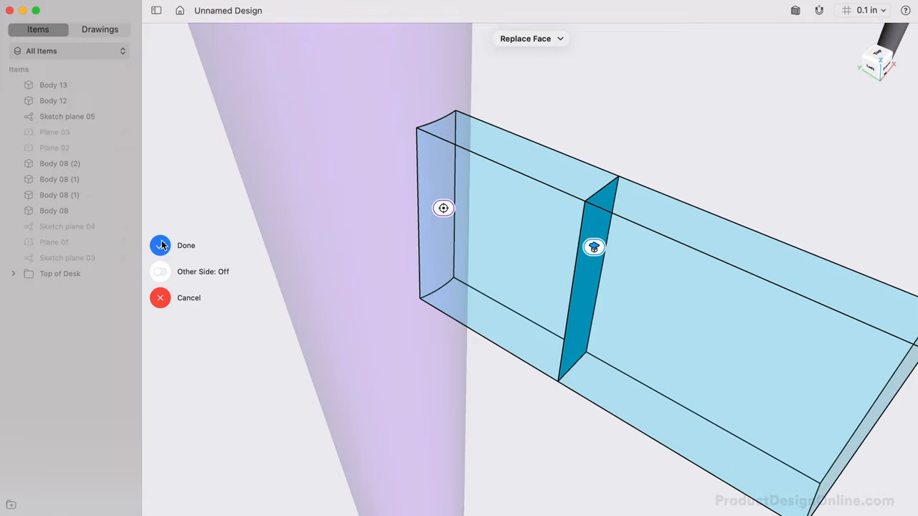
click(159, 245)
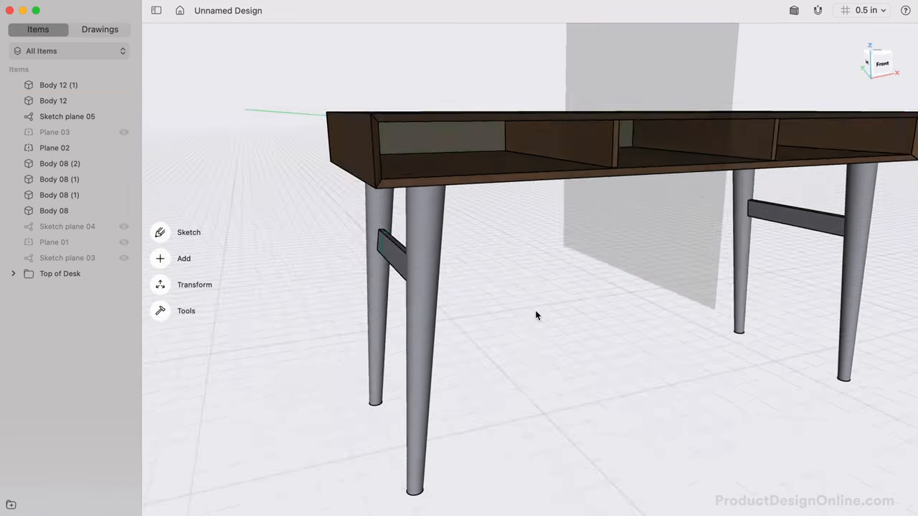
Select the leg, support bar, plane and sketch items and group them into a folder.
scroll(down, 3)
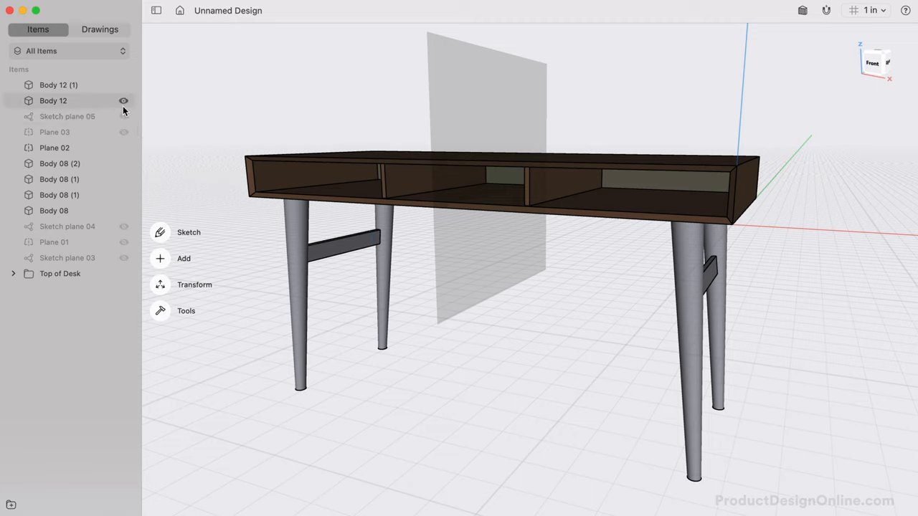
click(59, 84)
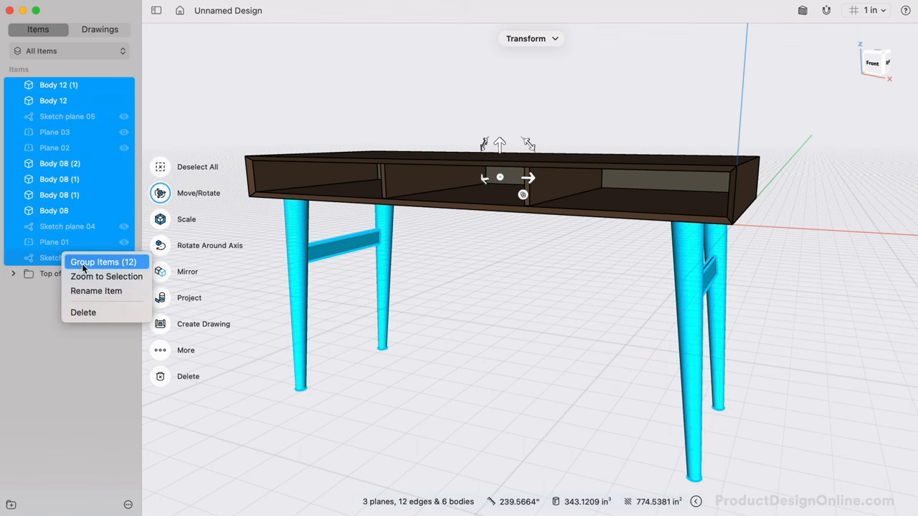
click(101, 262)
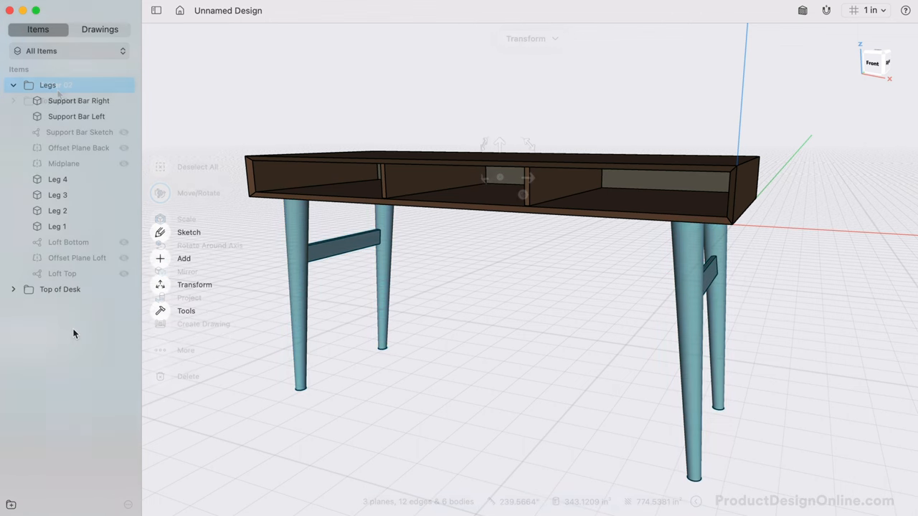